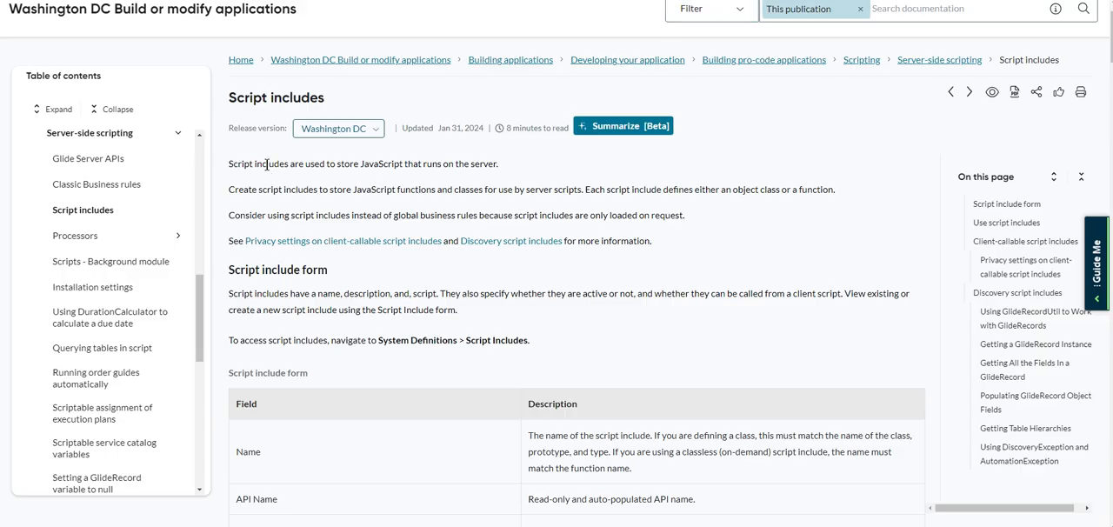
mouse_move(610, 270)
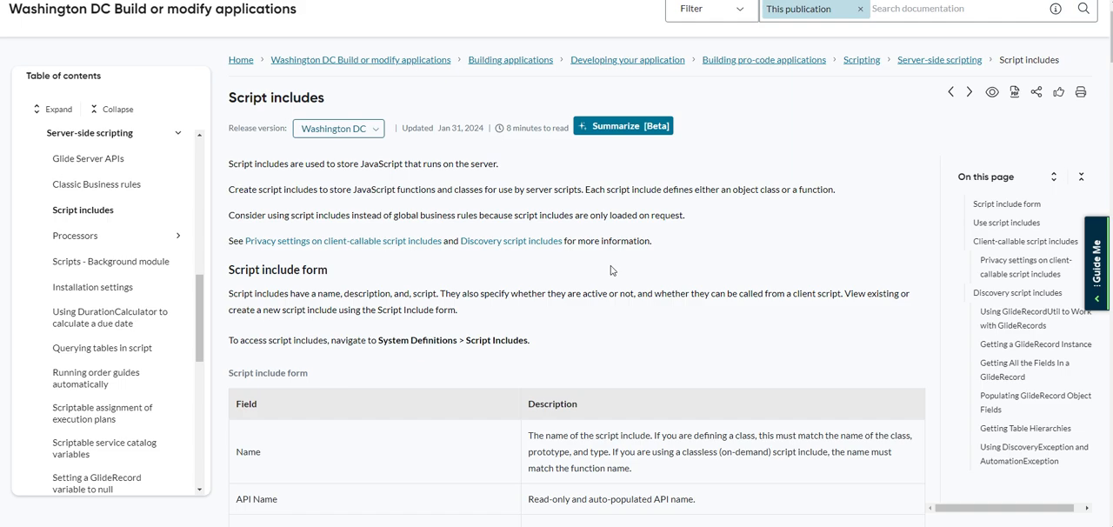
mouse_move(369, 94)
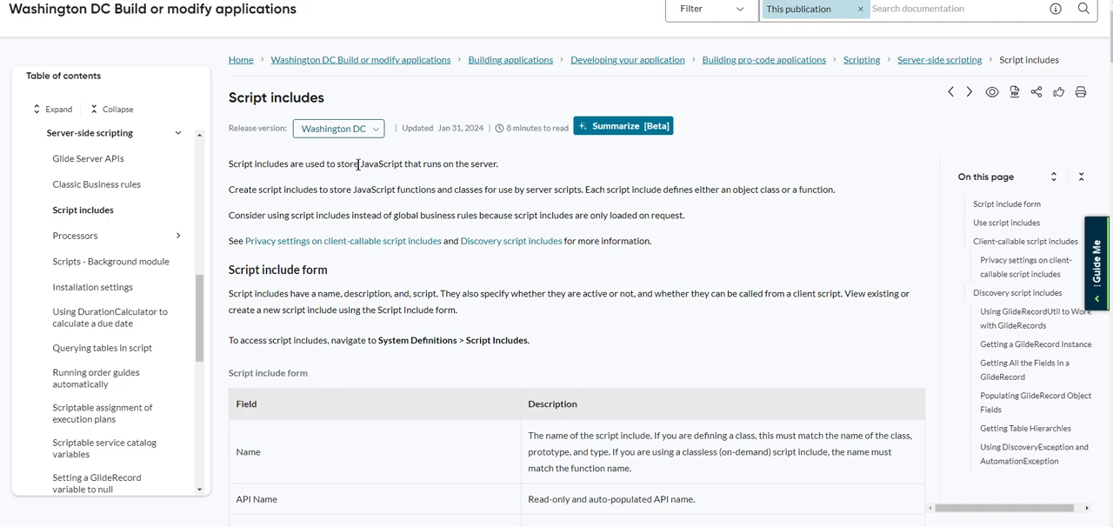
mouse_move(252, 229)
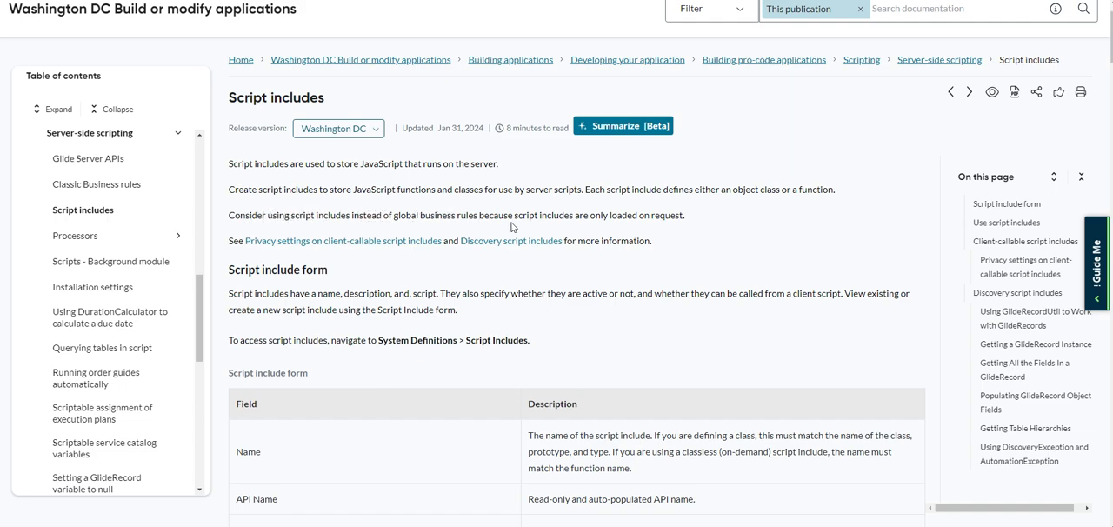
mouse_move(606, 218)
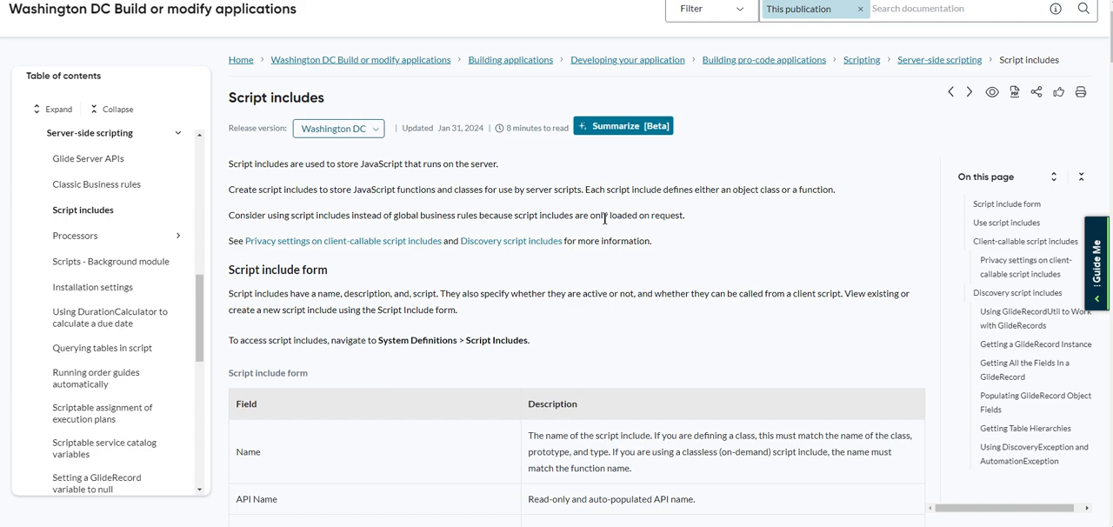
mouse_move(306, 190)
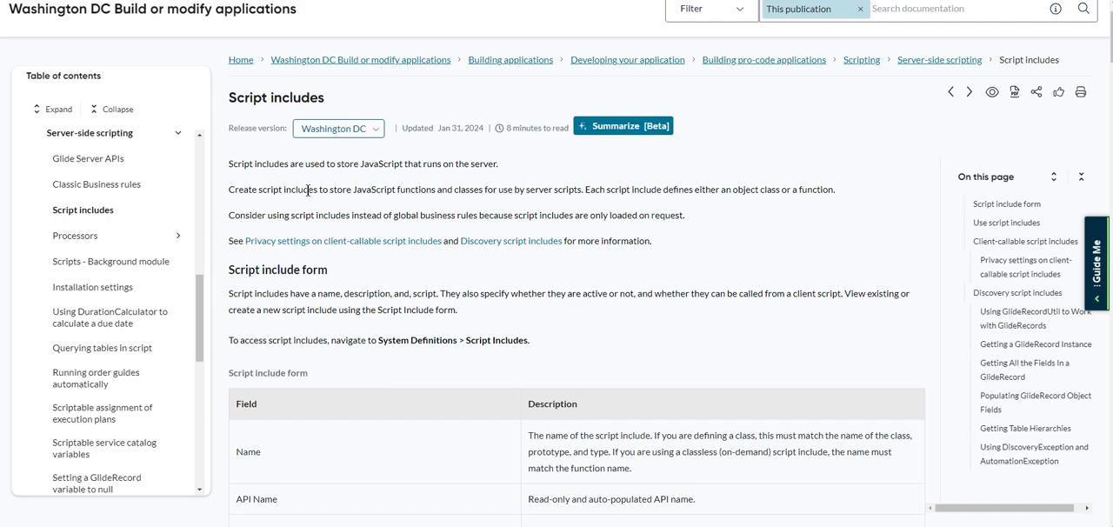
mouse_move(689, 244)
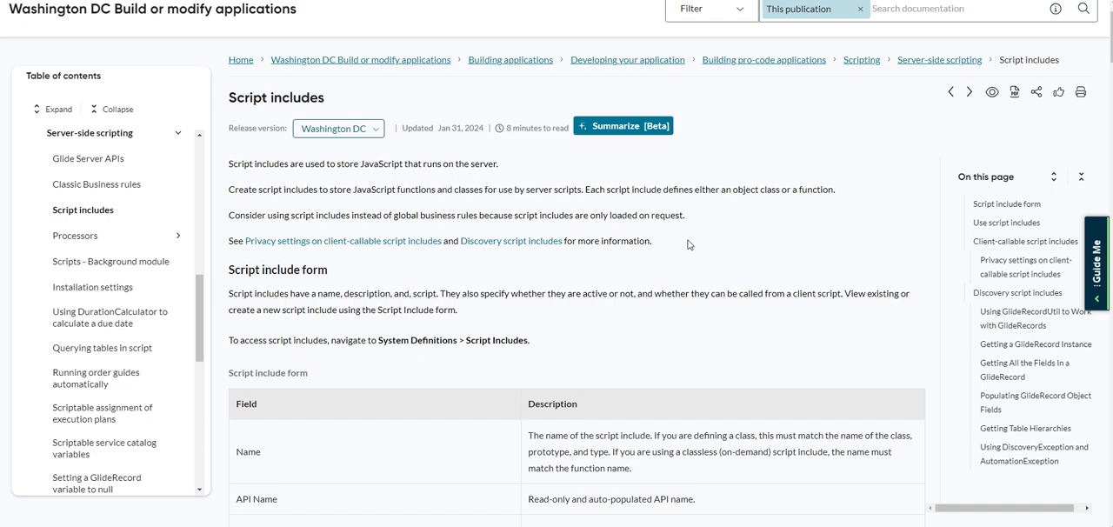
mouse_move(570, 268)
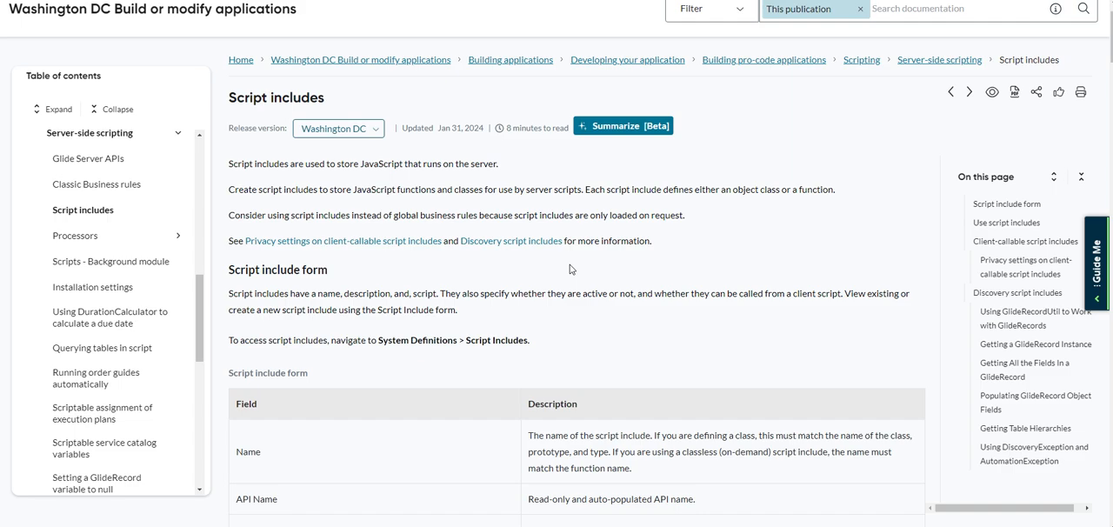
mouse_move(382, 262)
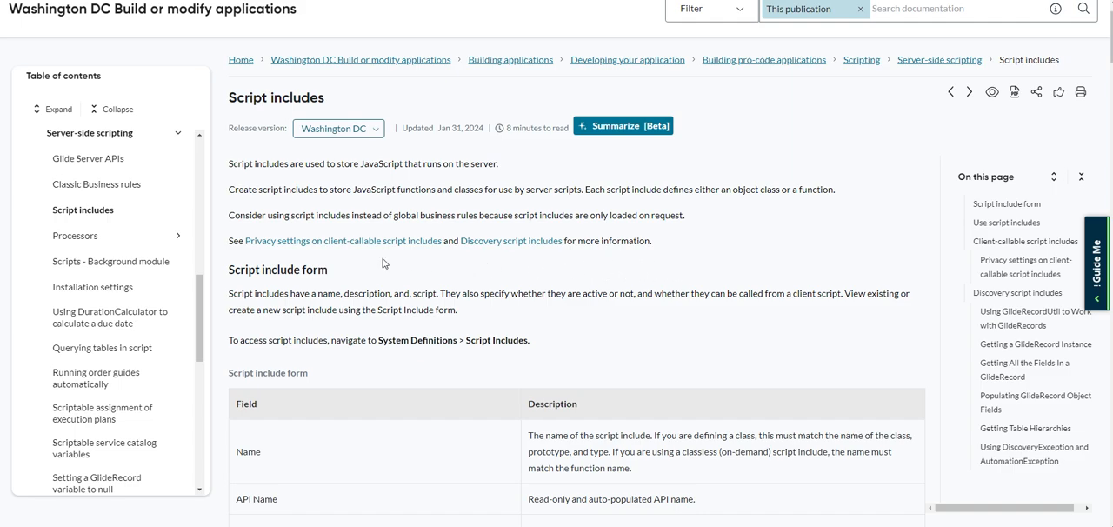
mouse_move(219, 251)
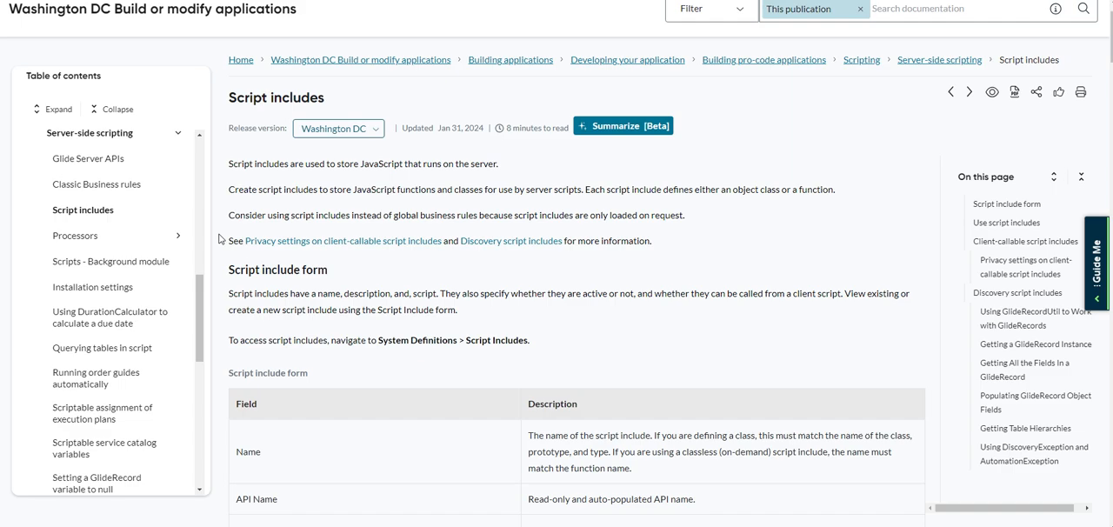
mouse_move(230, 143)
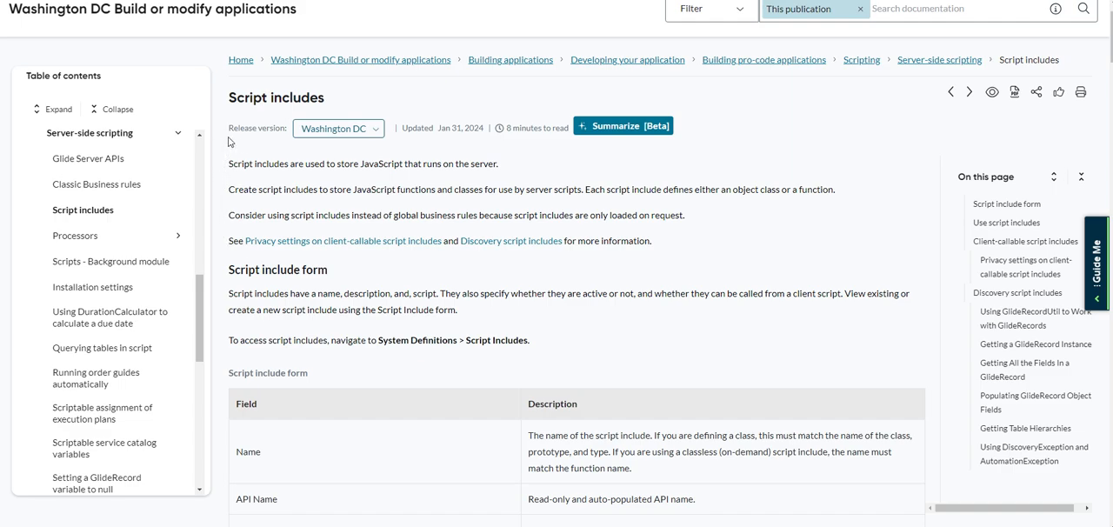
mouse_move(240, 142)
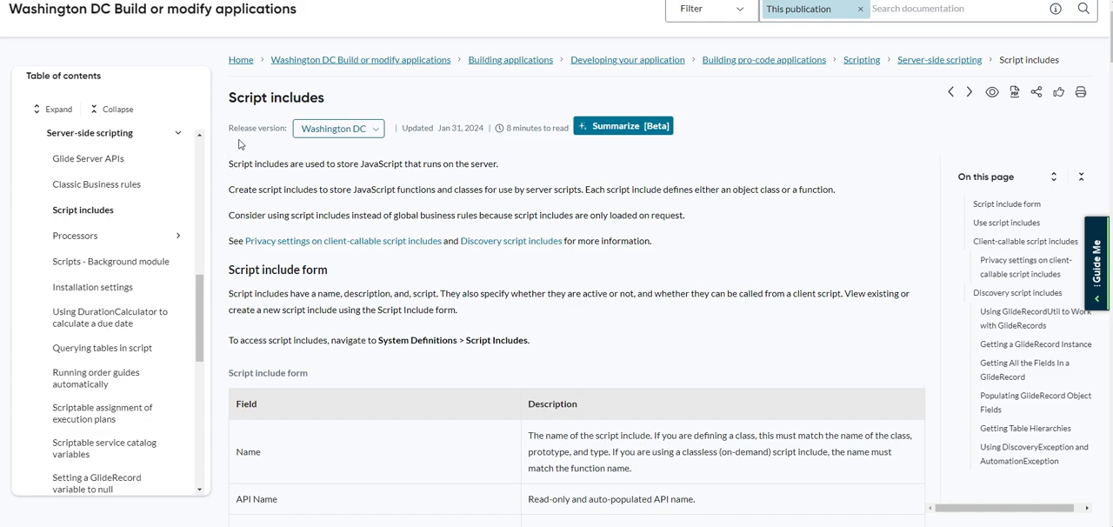
mouse_move(793, 125)
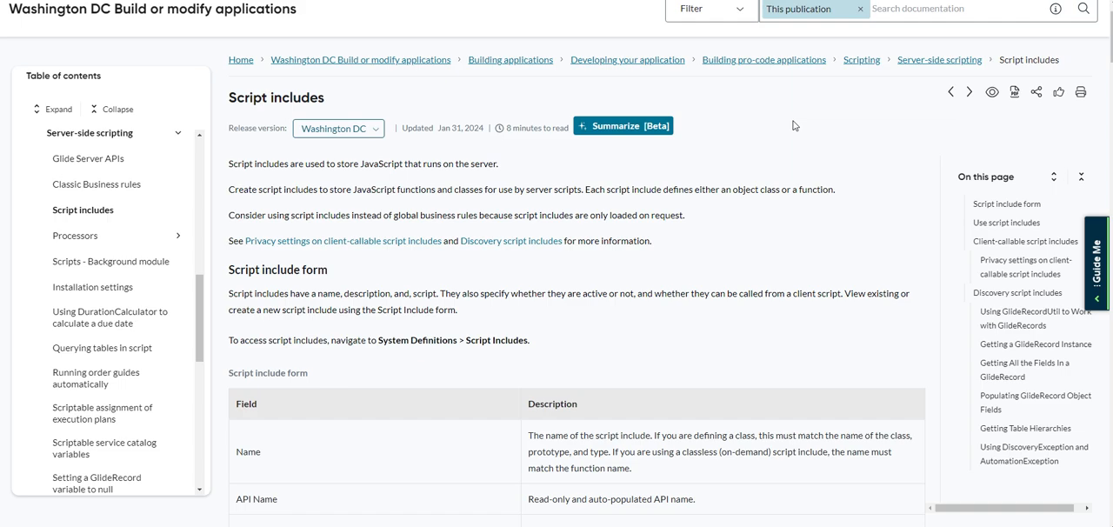
mouse_move(800, 146)
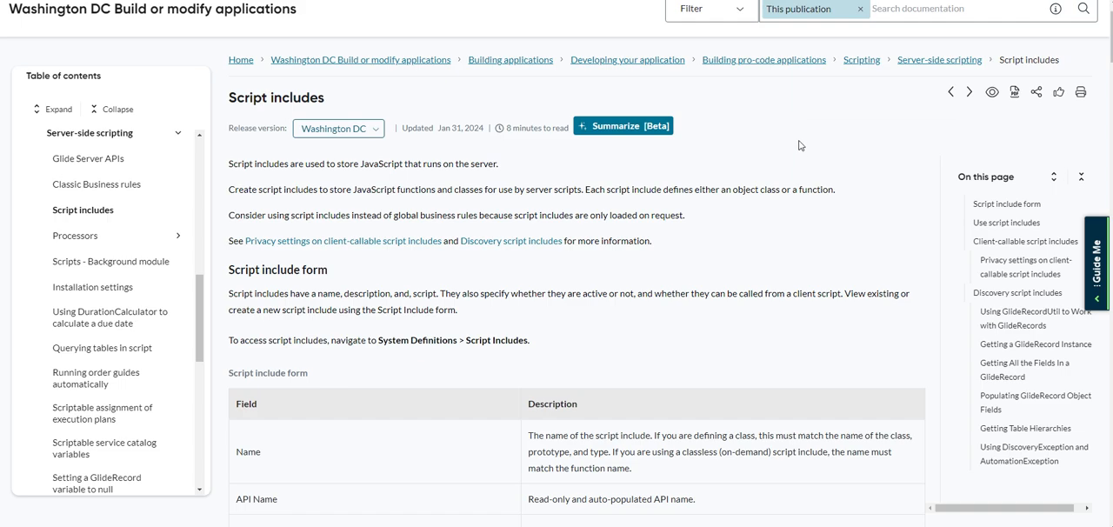
mouse_move(848, 240)
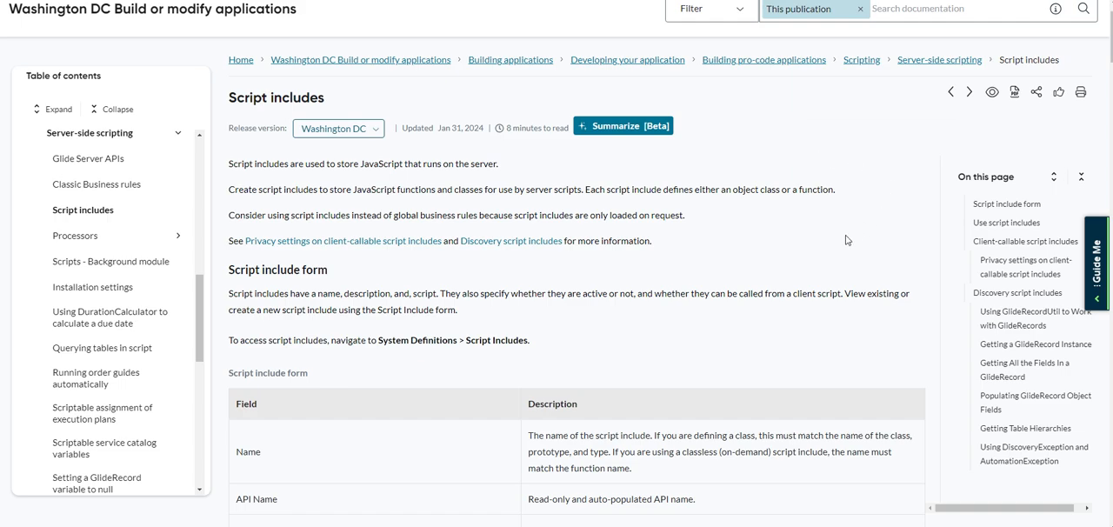
mouse_move(821, 247)
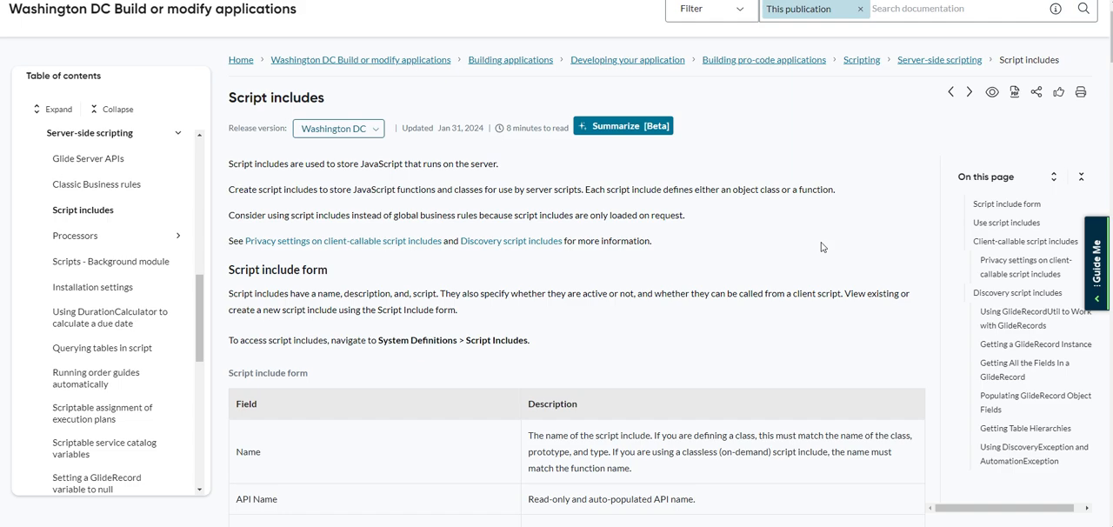
mouse_move(822, 247)
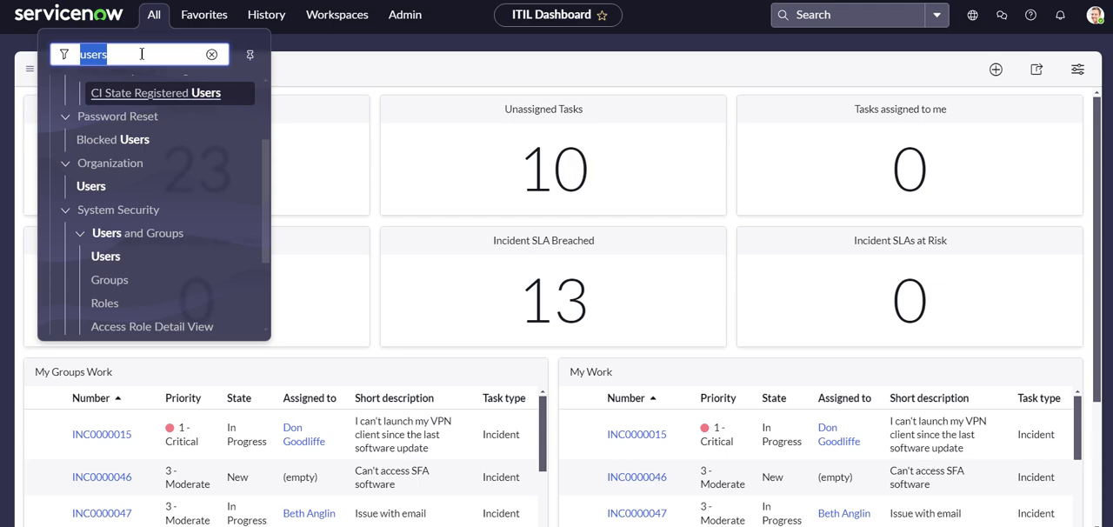
Filter the navigator for script includes and open System Definition > Script Includes.
text(scrupt include)
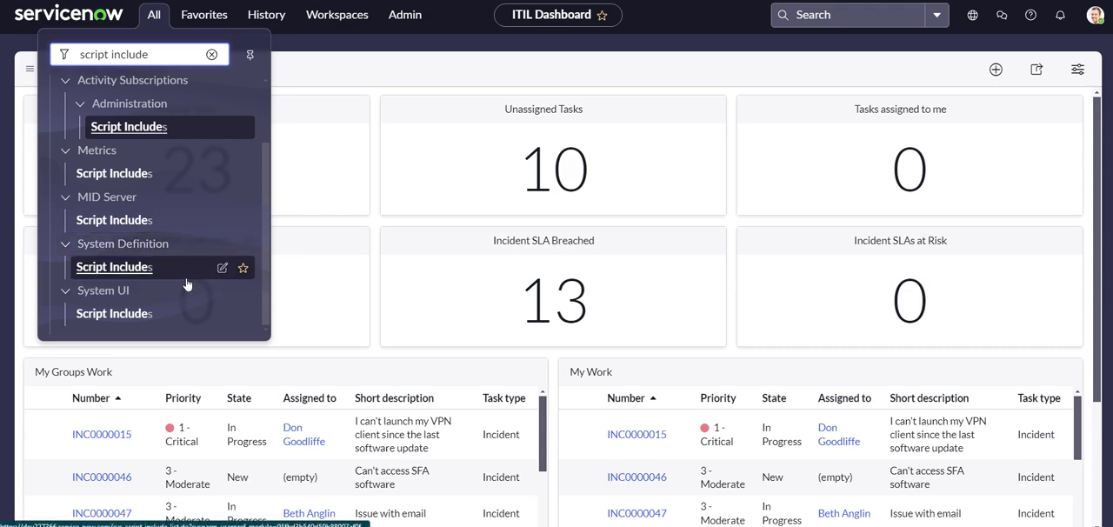
mouse_move(115, 267)
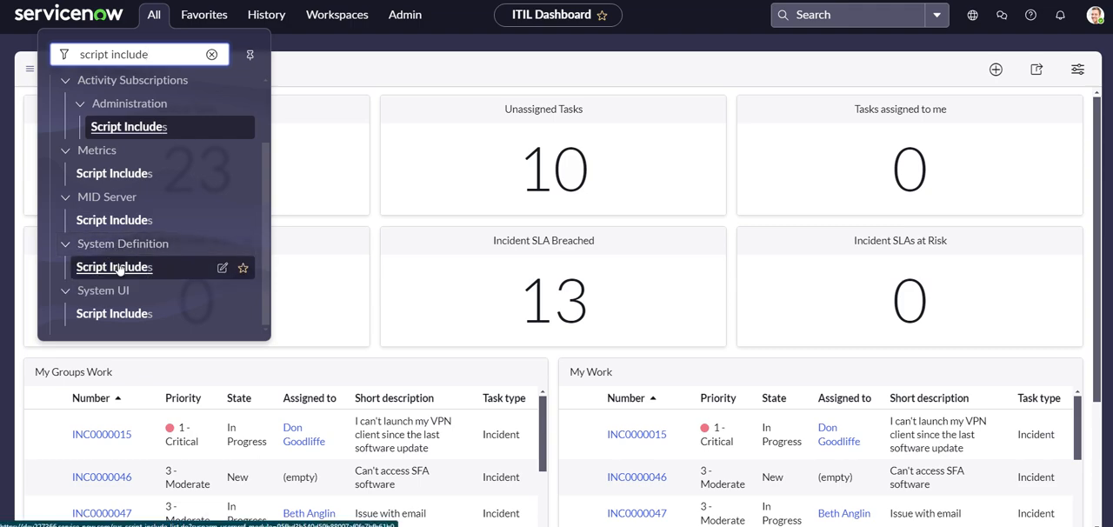
click(115, 267)
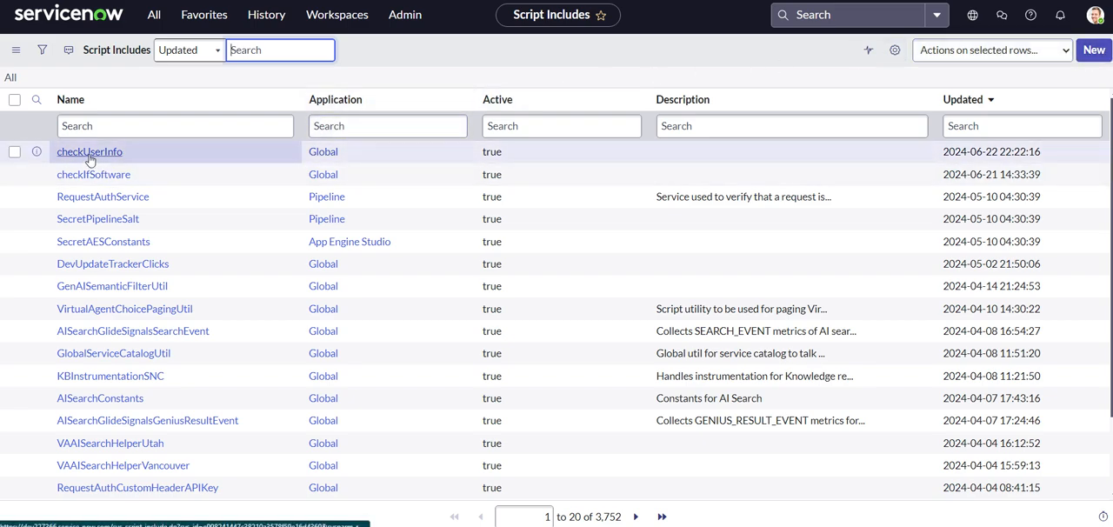
Open the checkUserInfo script include record from the list.
click(88, 151)
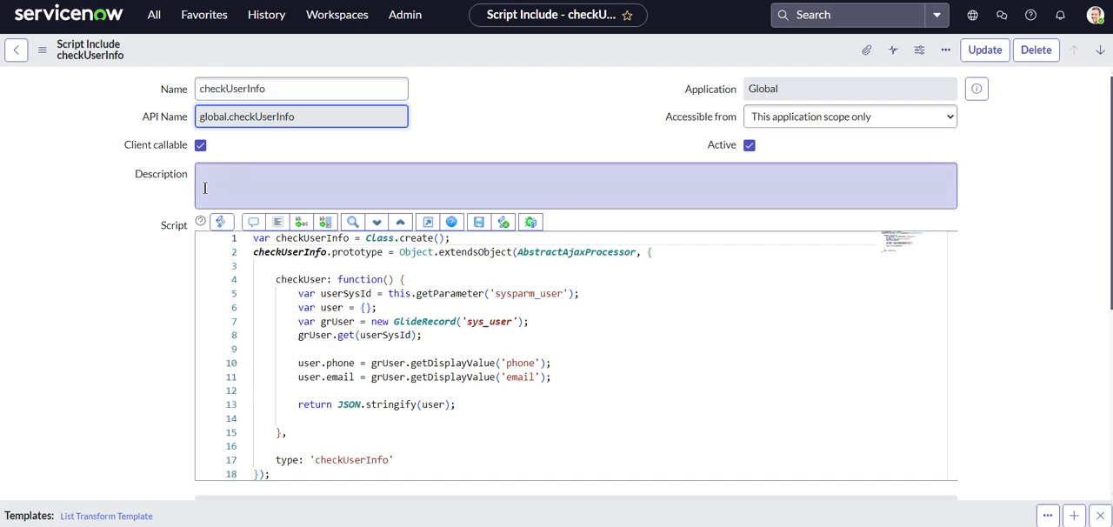
Review checkUserInfo's Name, API Name, Client callable and Script fields.
click(309, 87)
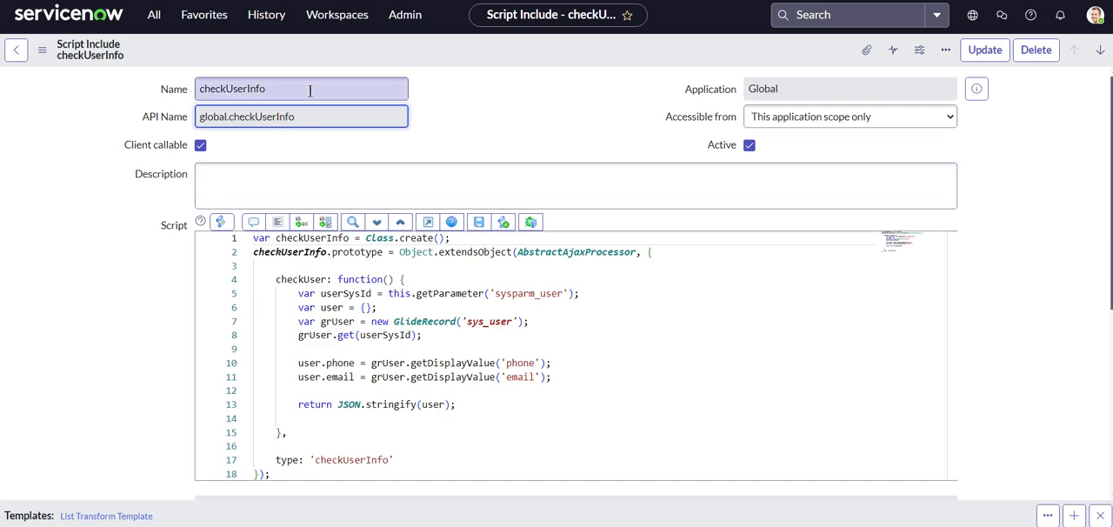
mouse_move(327, 99)
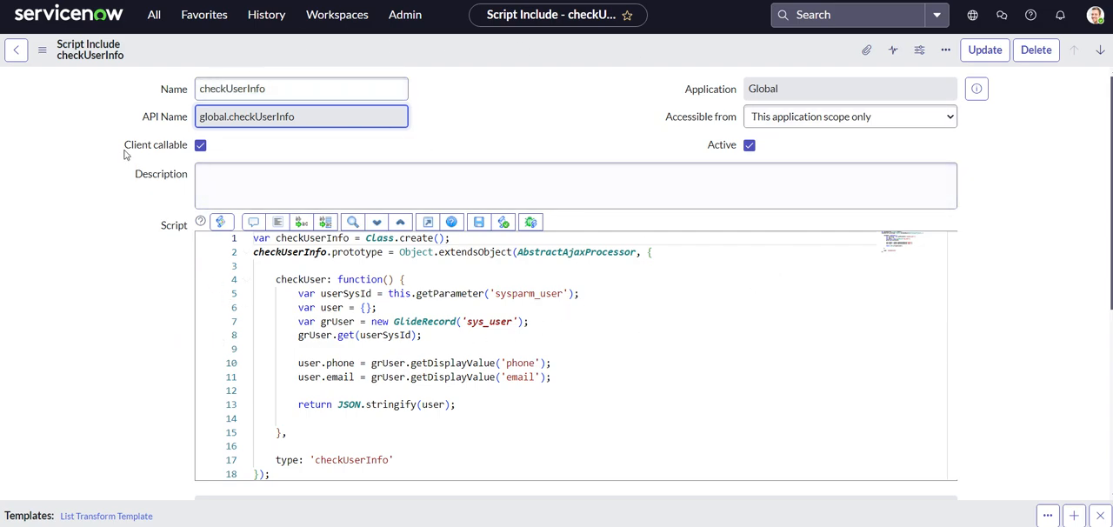
scroll(down, 3)
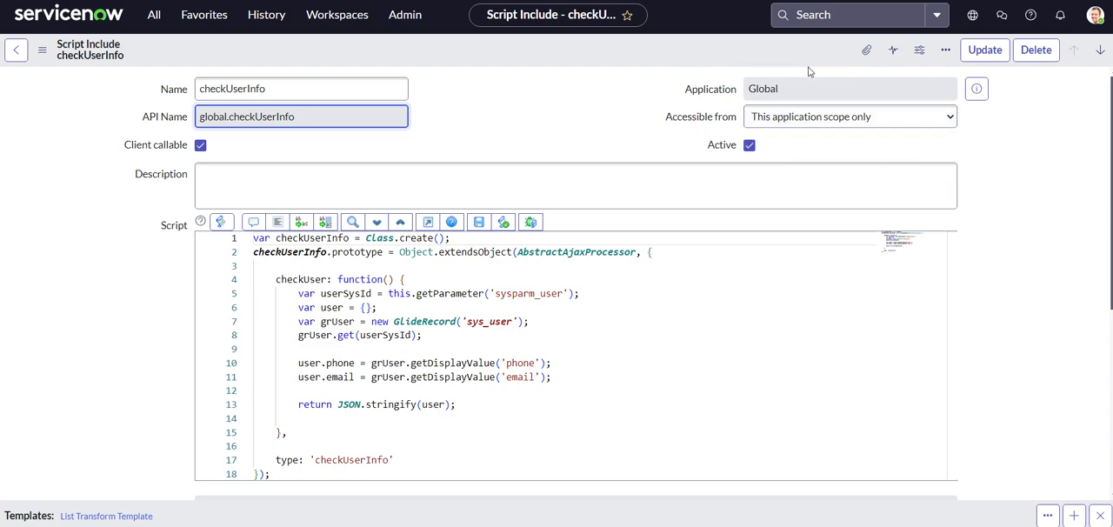
mouse_move(973, 133)
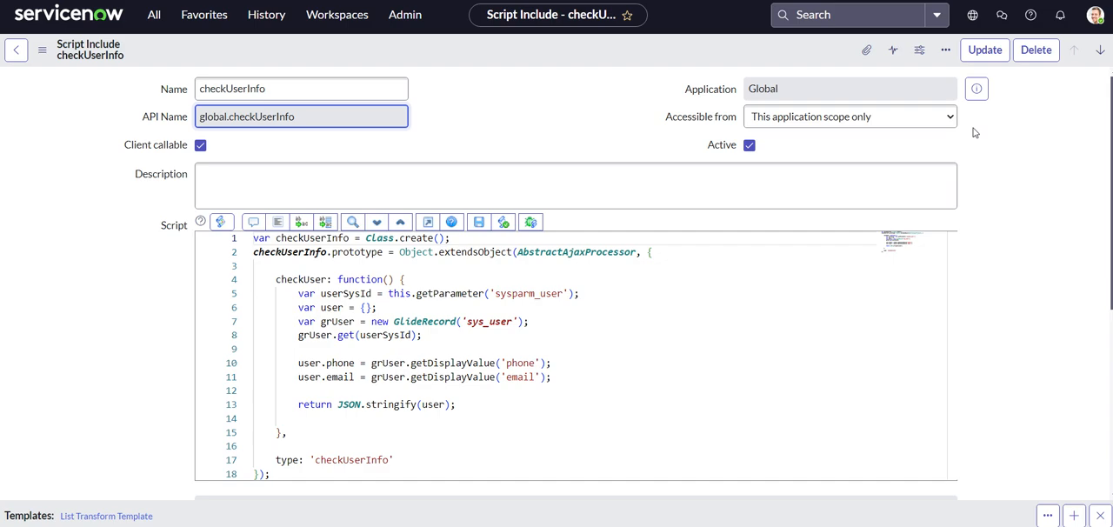
mouse_move(640, 147)
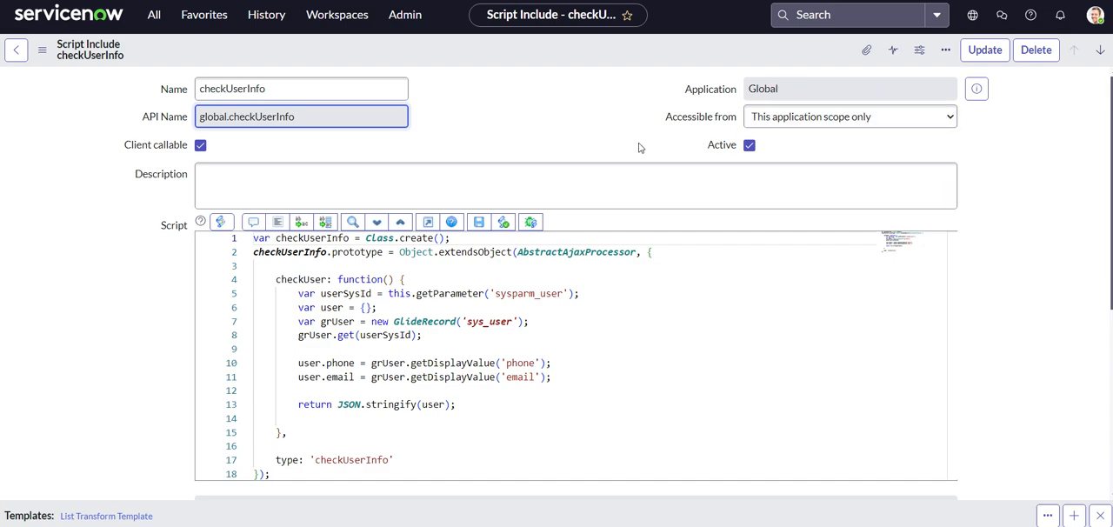
Read through the checkUser function's phone and email lookup, then bring up the All navigator.
scroll(down, 3)
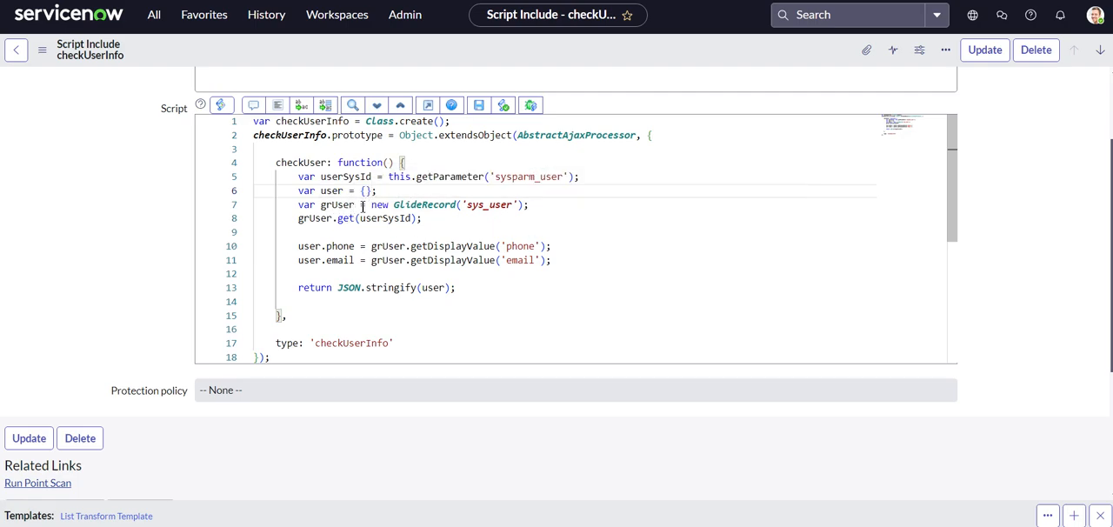
mouse_move(424, 204)
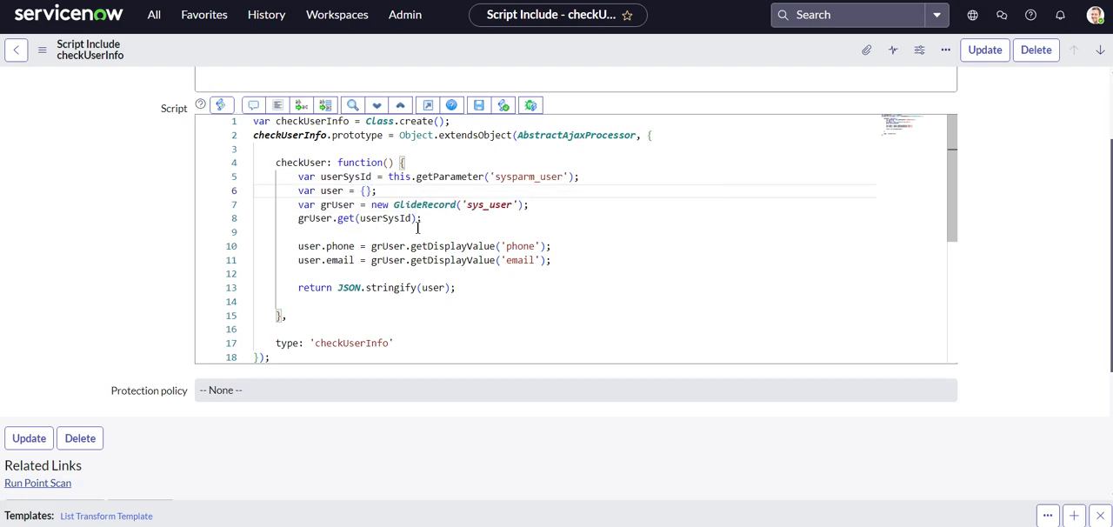
click(375, 192)
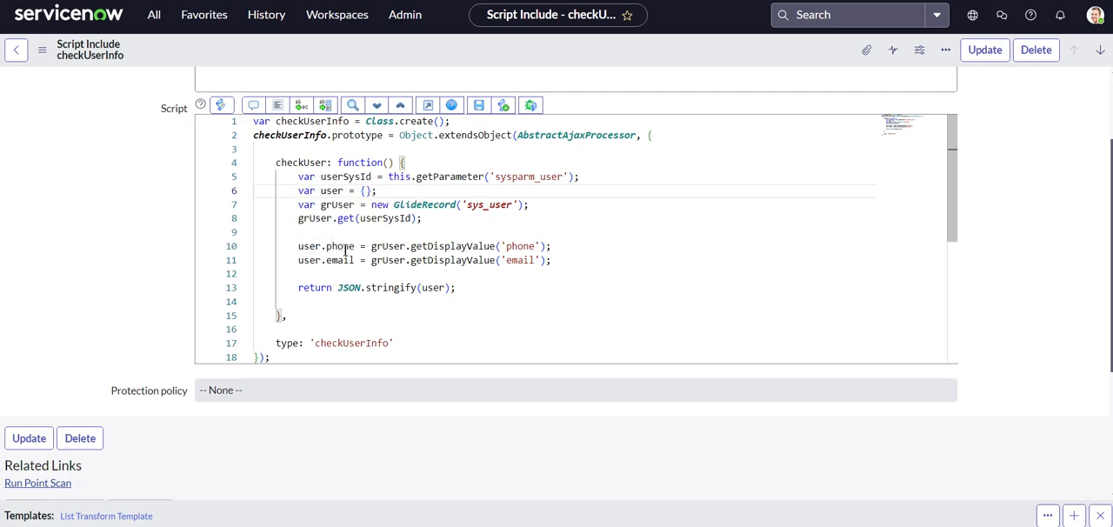
mouse_move(341, 247)
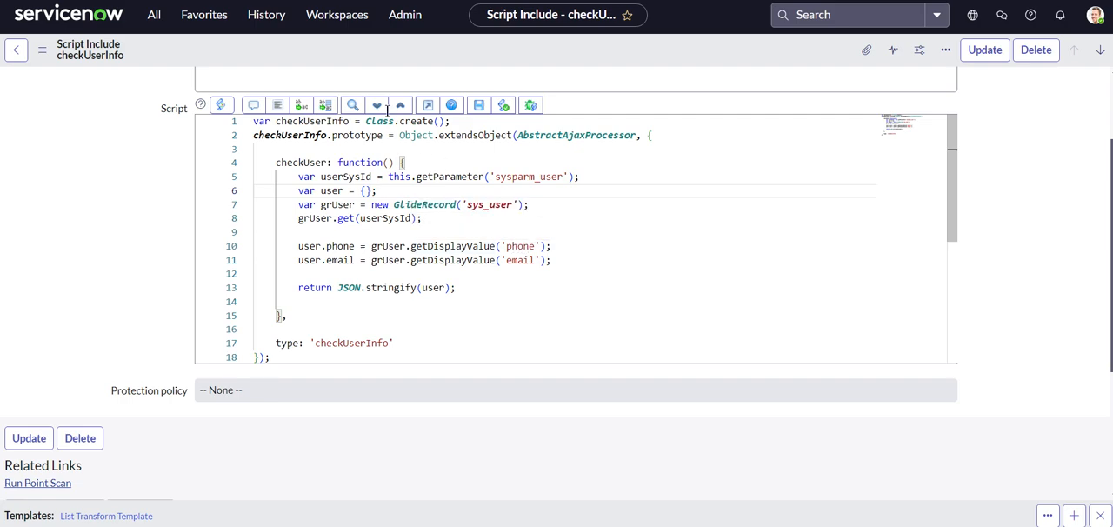
click(153, 14)
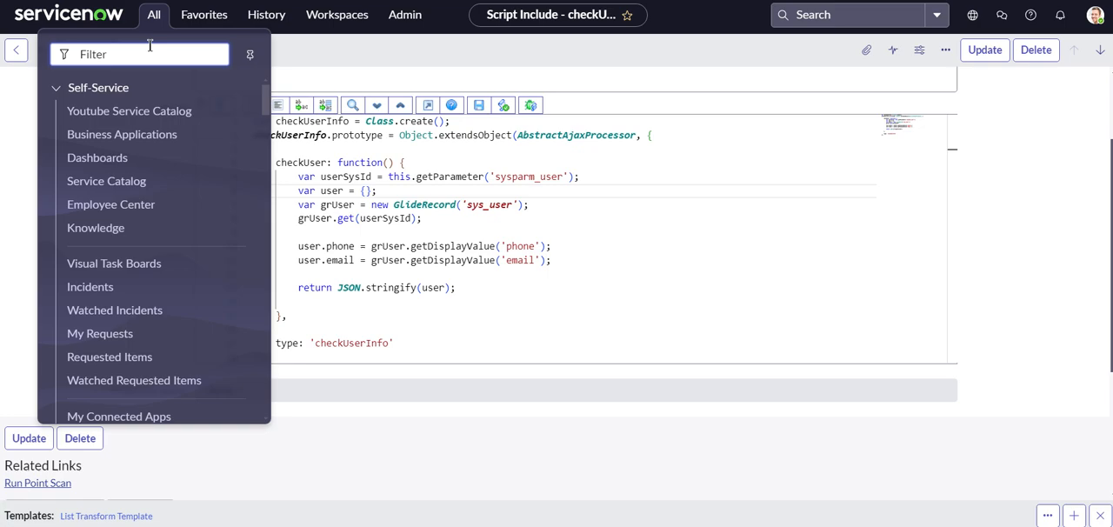
text(users)
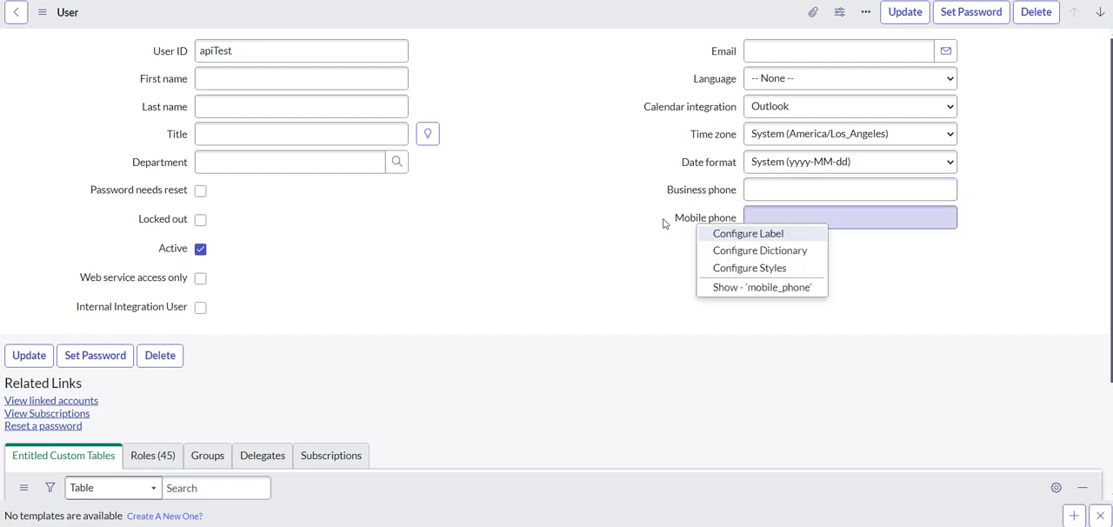
click(849, 218)
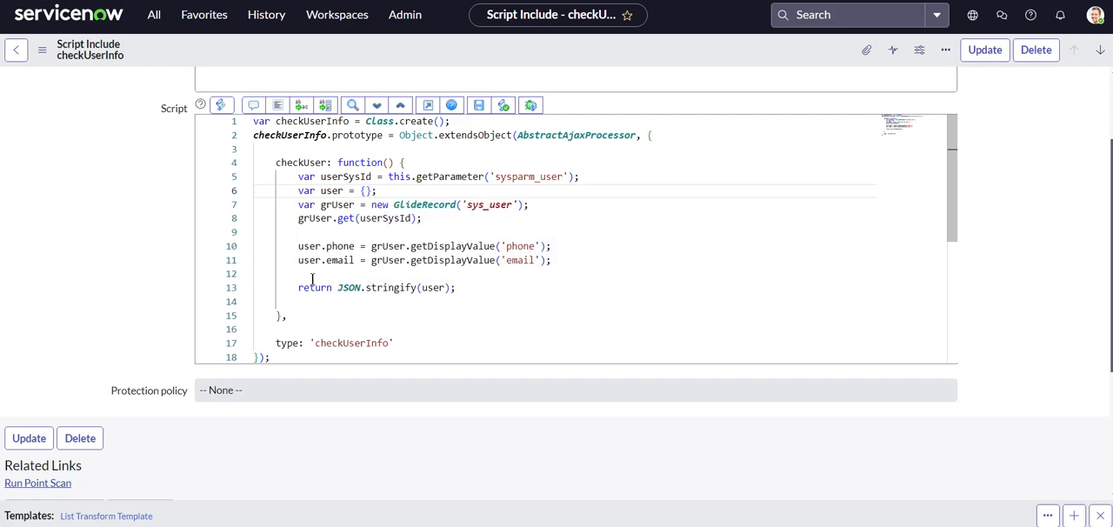
Return to the top and reopen the All application navigator filter.
scroll(down, 3)
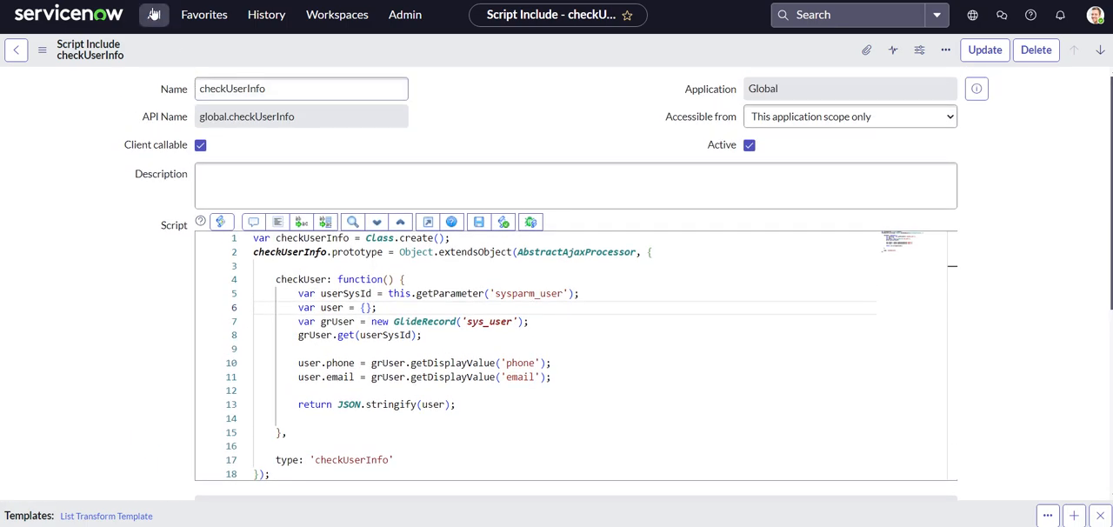
click(153, 14)
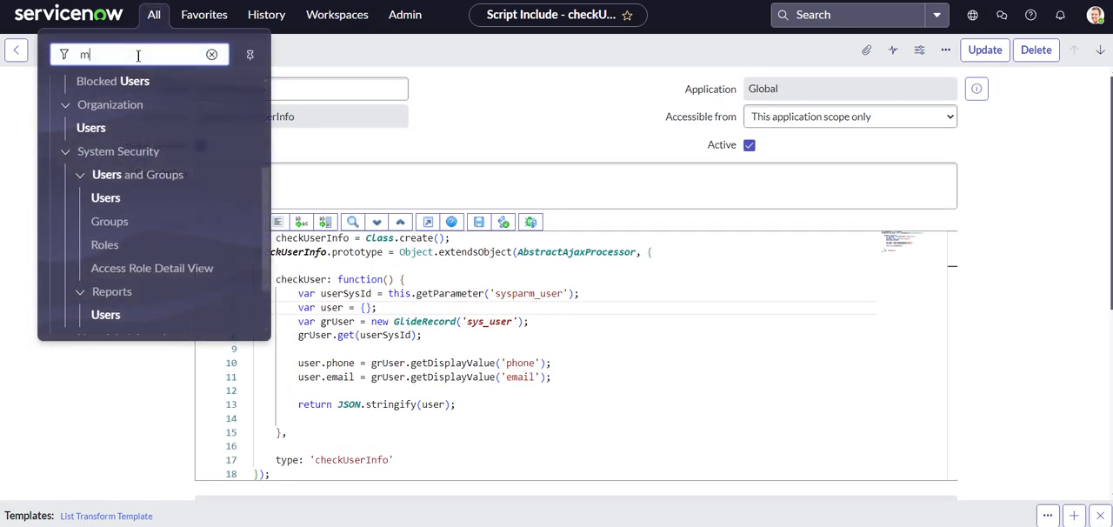
Go to Maintain Items and open the Catalog Test catalog item.
text(aintain items)
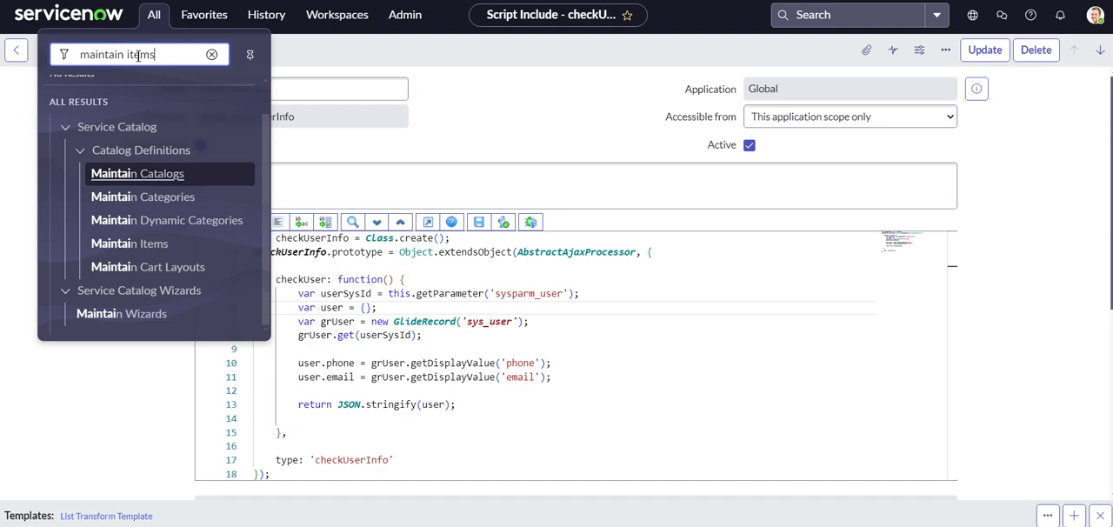
click(128, 244)
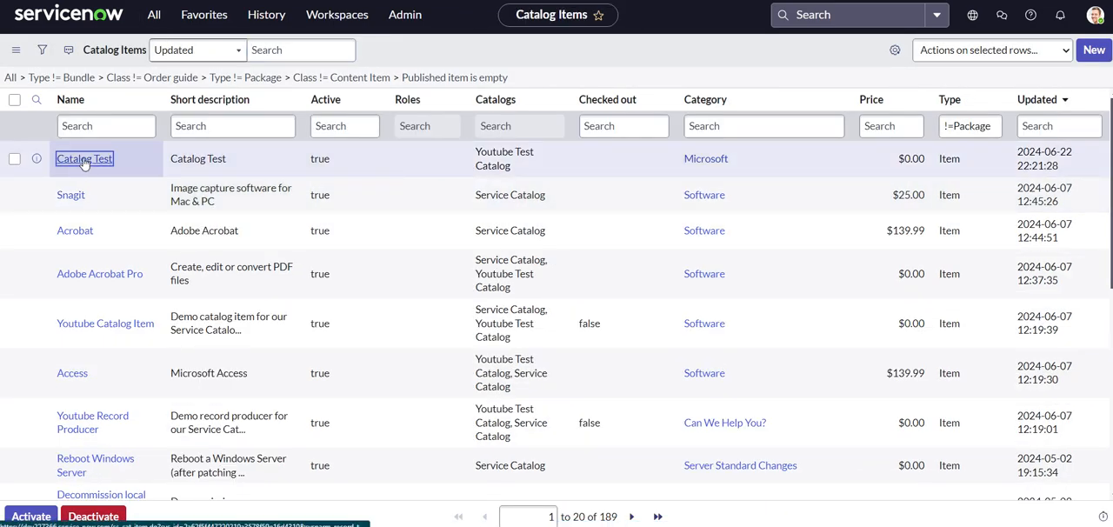
click(83, 158)
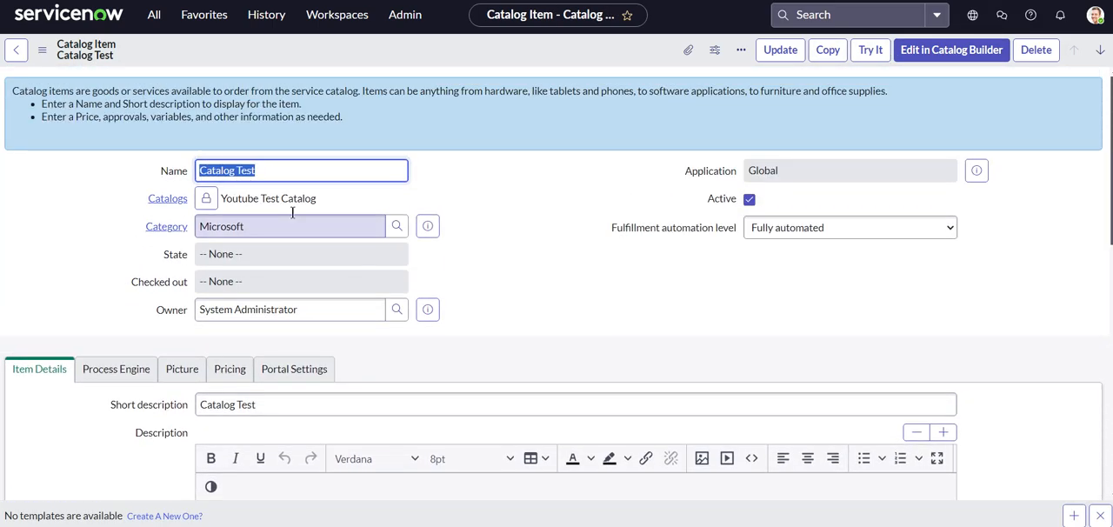
Open the getUserDetails catalog client script from the Catalog Client Scripts tab.
scroll(down, 3)
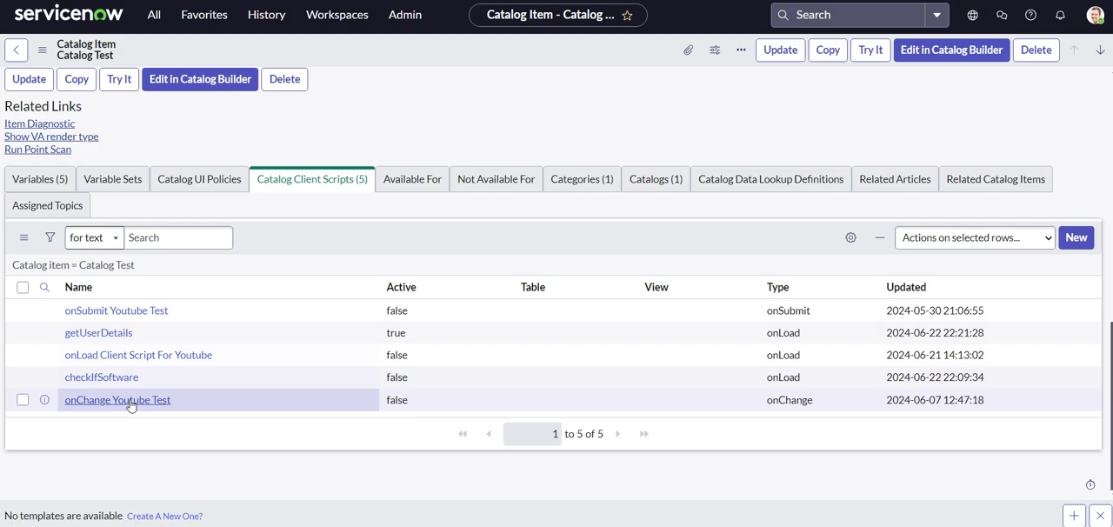
click(116, 399)
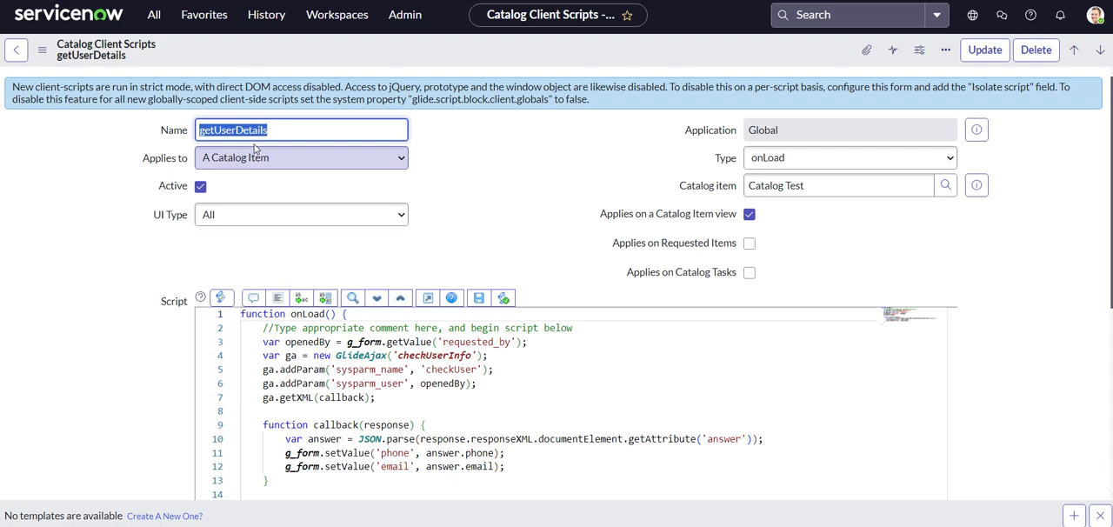
click(285, 129)
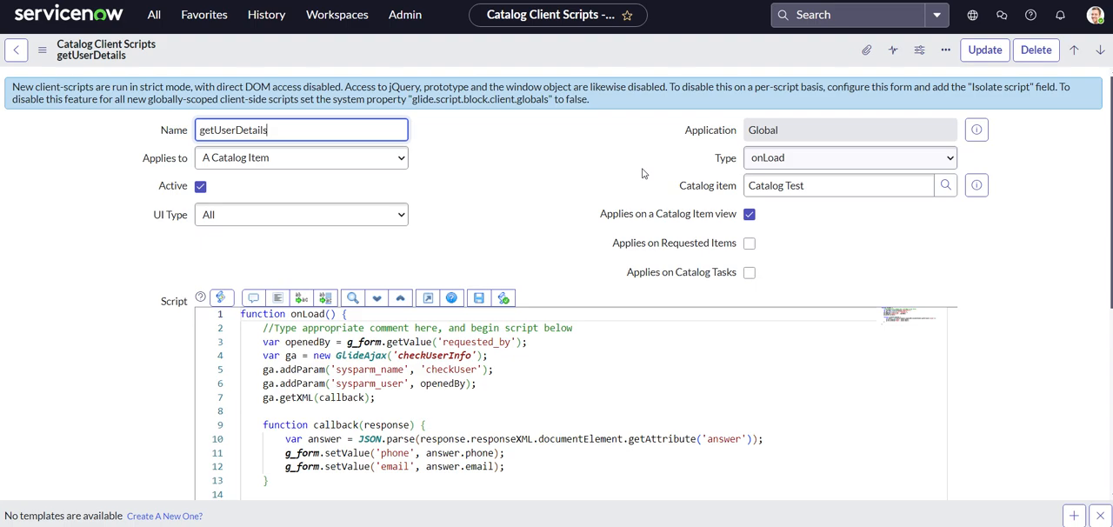
mouse_move(504, 186)
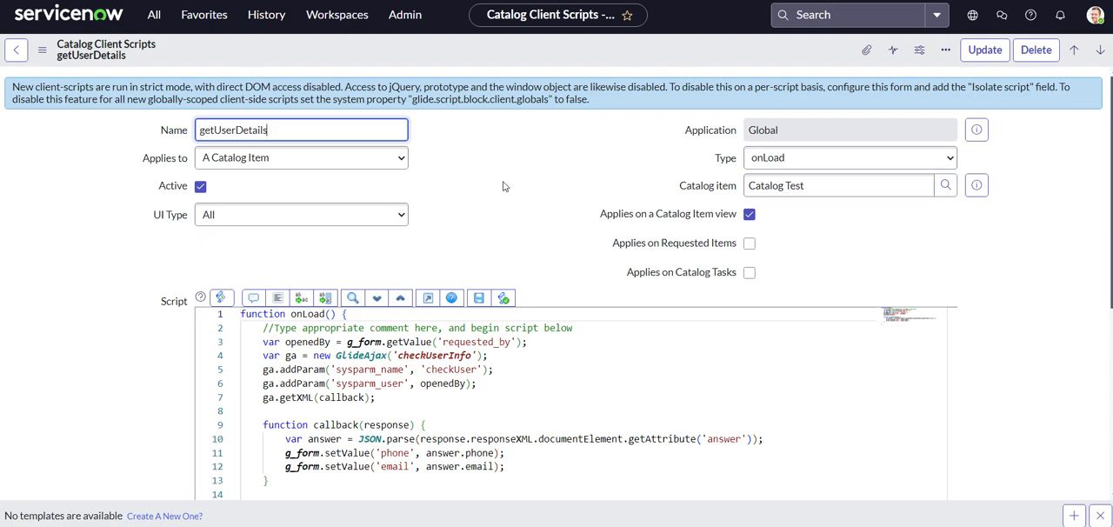
mouse_move(303, 244)
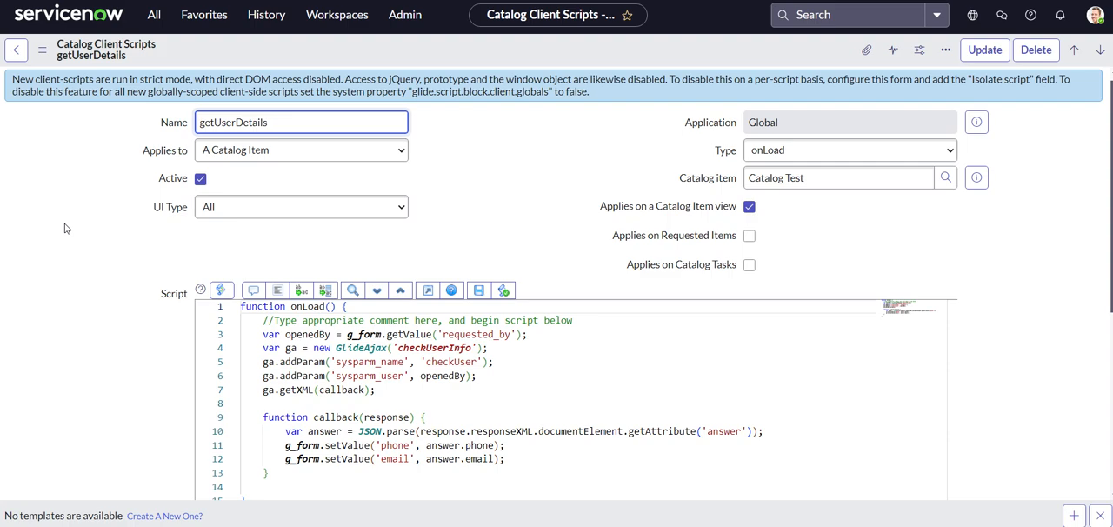
scroll(down, 3)
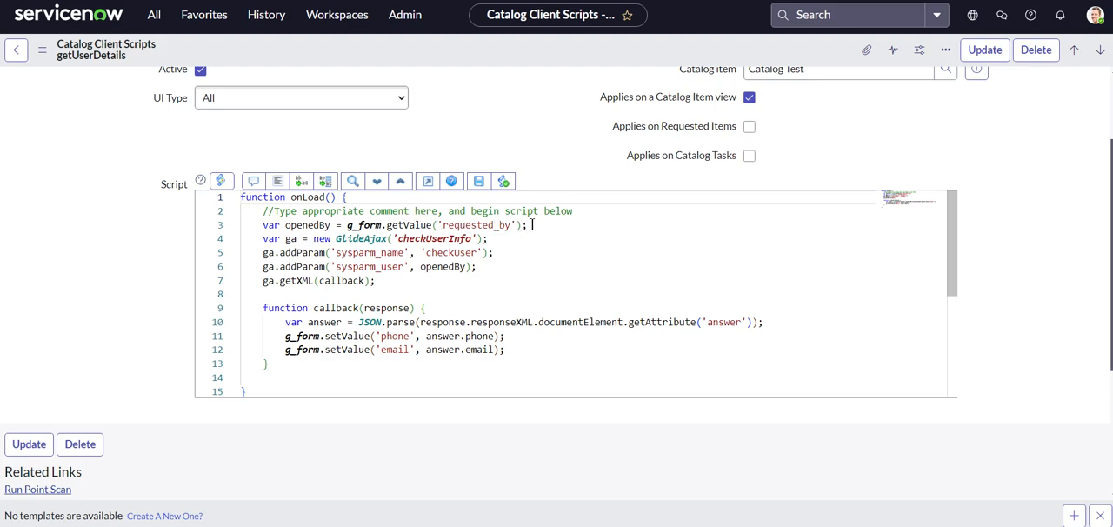
mouse_move(315, 257)
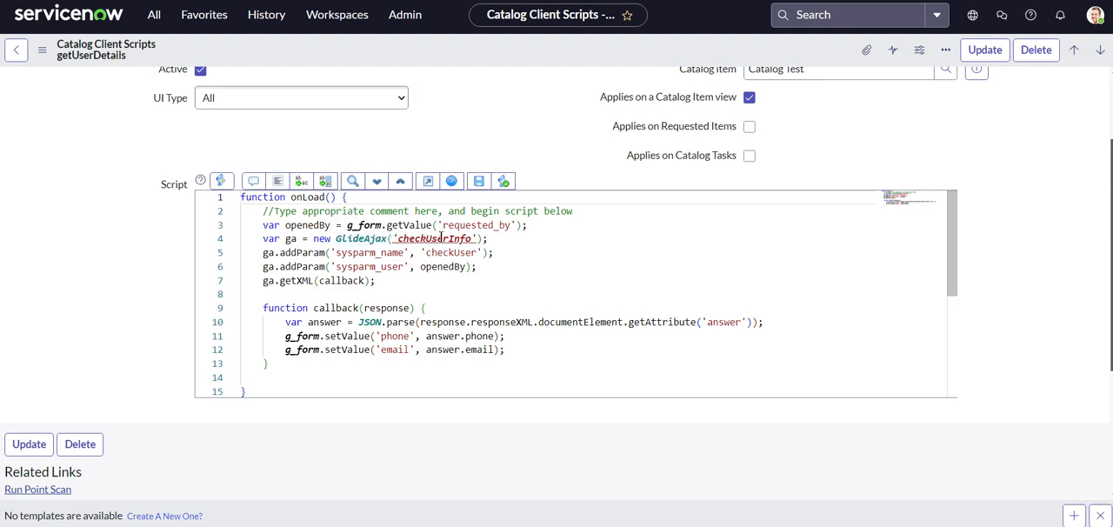
right_click(435, 238)
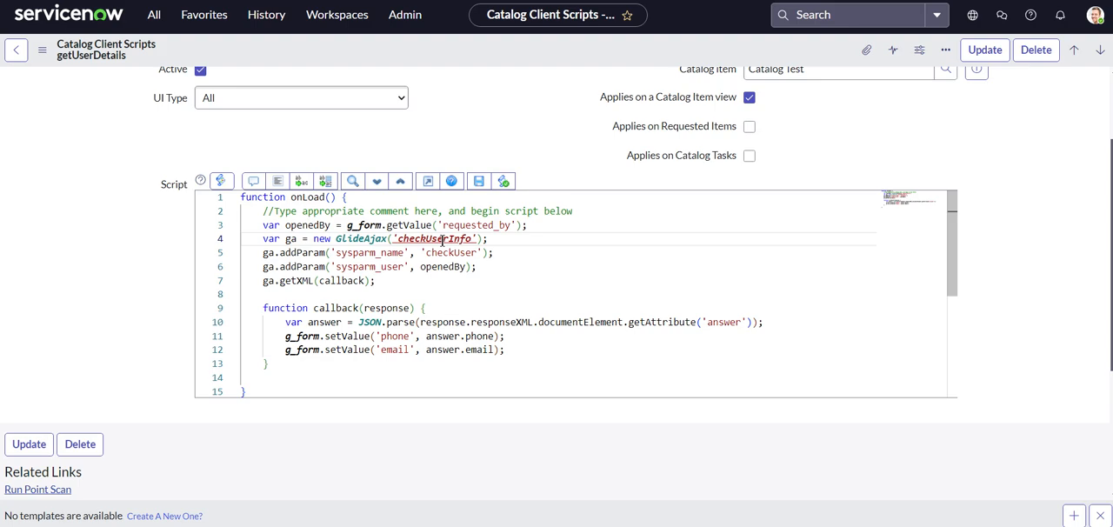
click(984, 49)
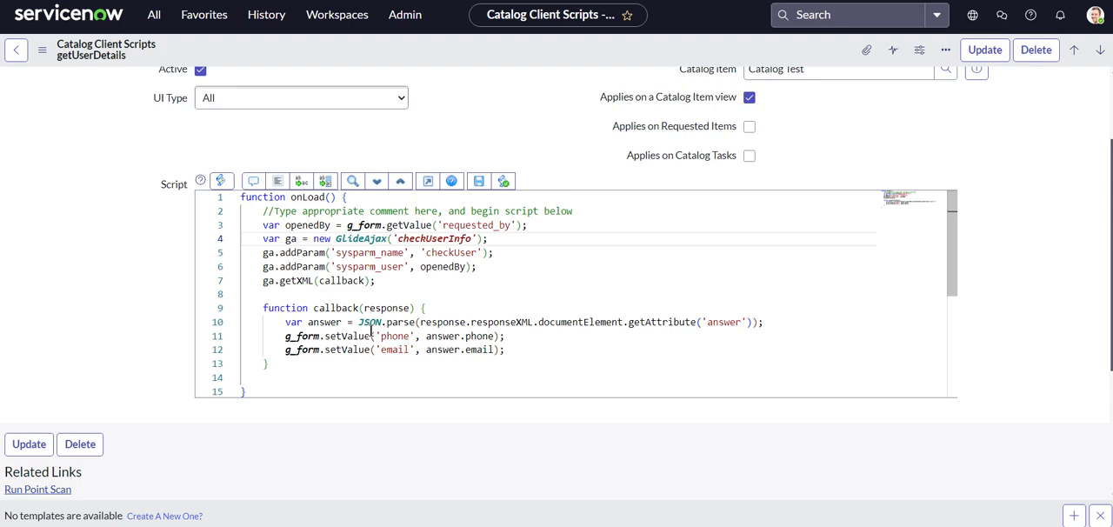
mouse_move(310, 225)
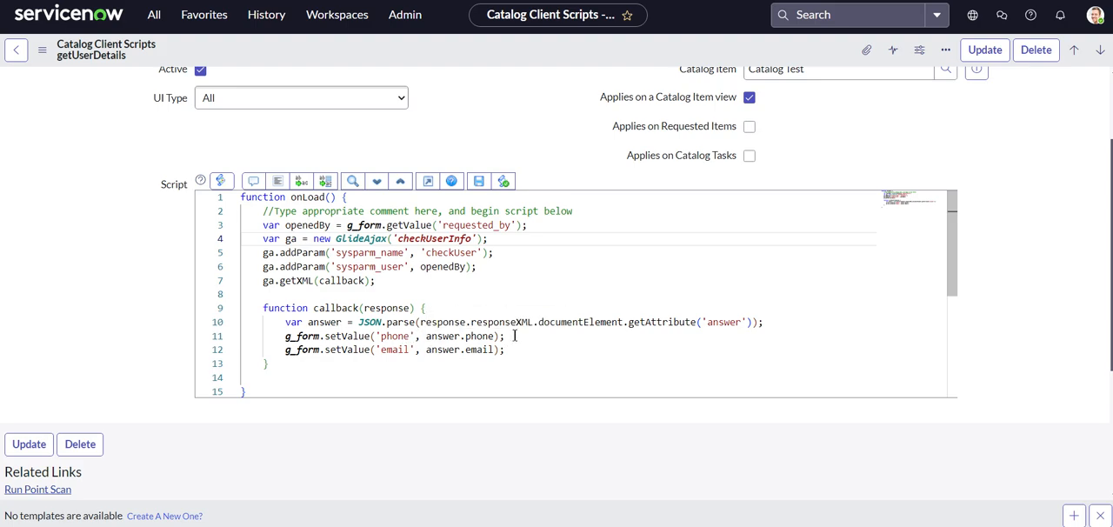
mouse_move(522, 349)
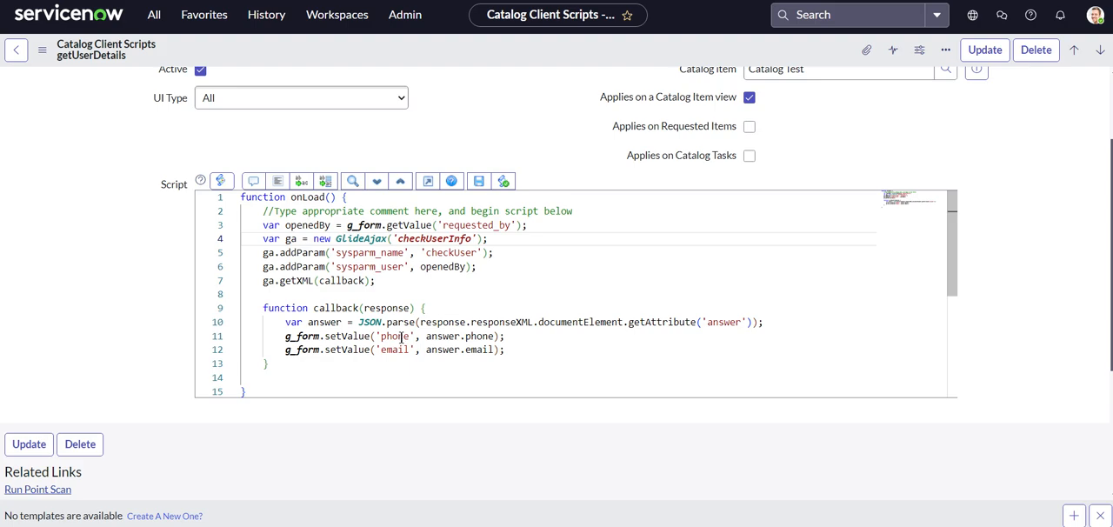
mouse_move(400, 339)
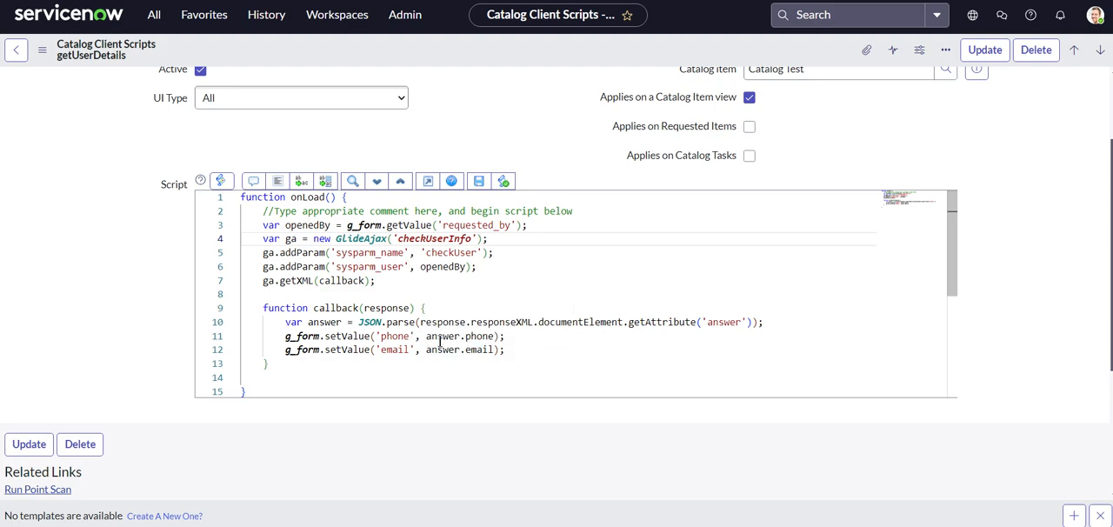
mouse_move(442, 336)
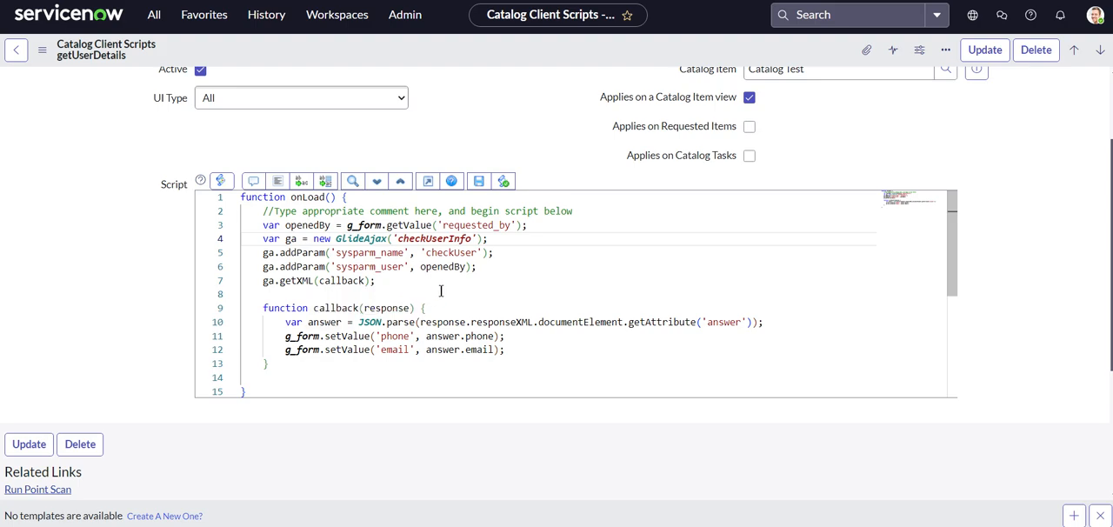
mouse_move(480, 303)
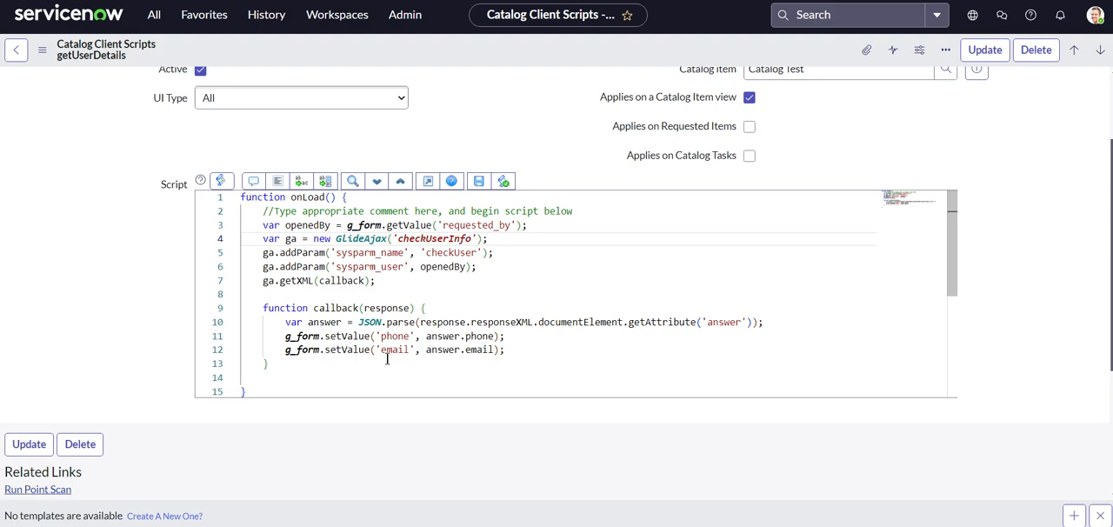
mouse_move(386, 358)
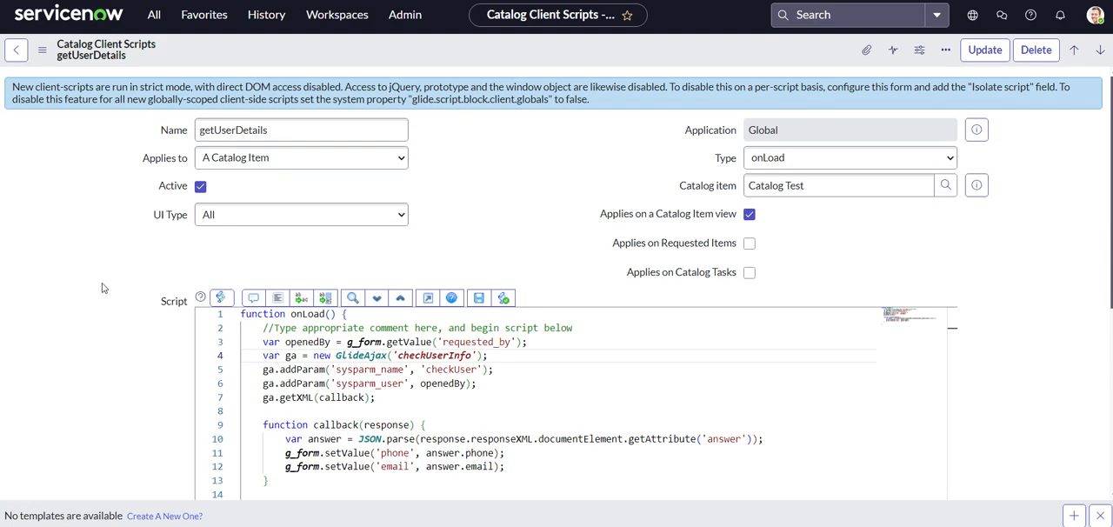
mouse_move(994, 183)
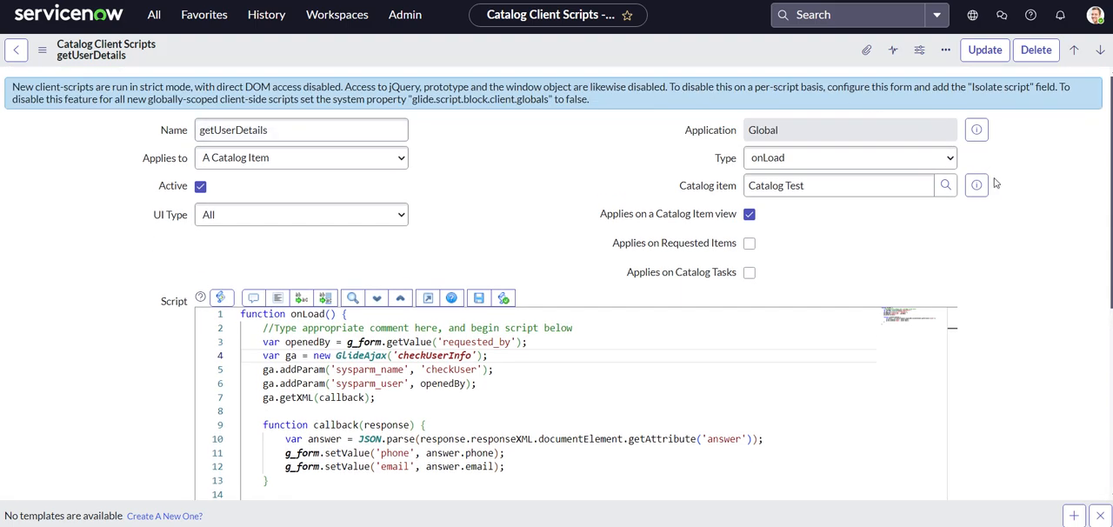
Open the Catalog Test item record and launch Try It to see the requester's order form.
click(975, 185)
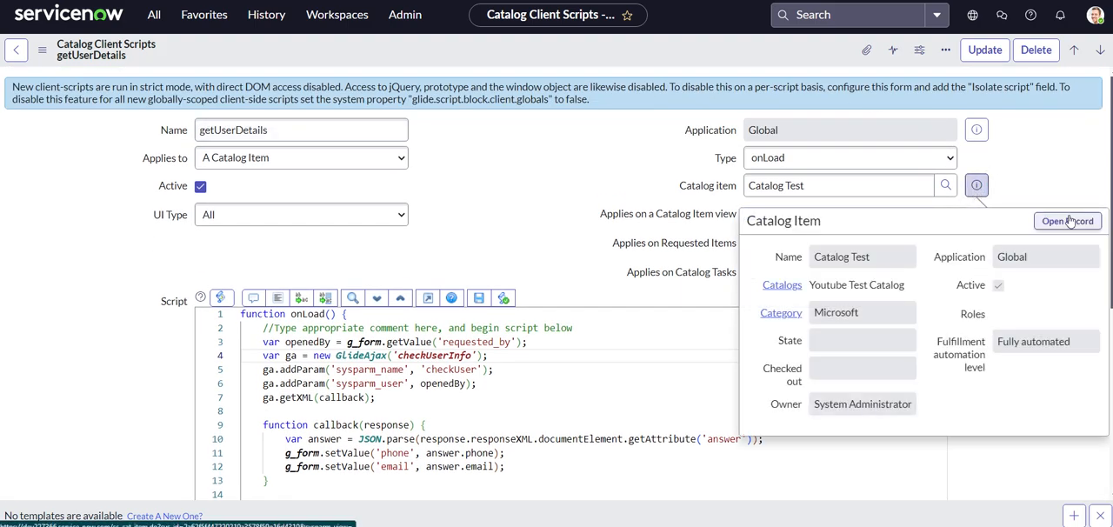
click(1068, 221)
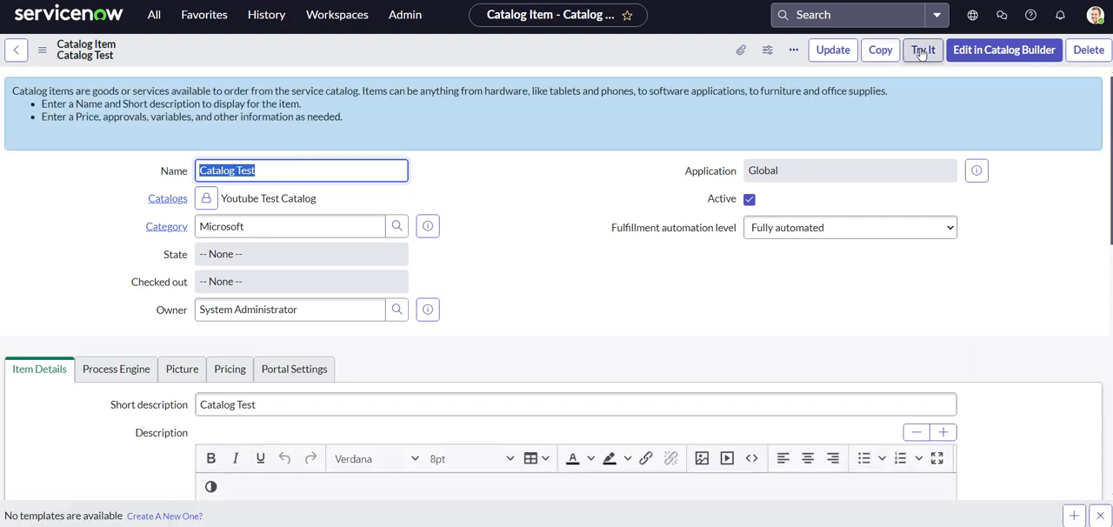
click(922, 48)
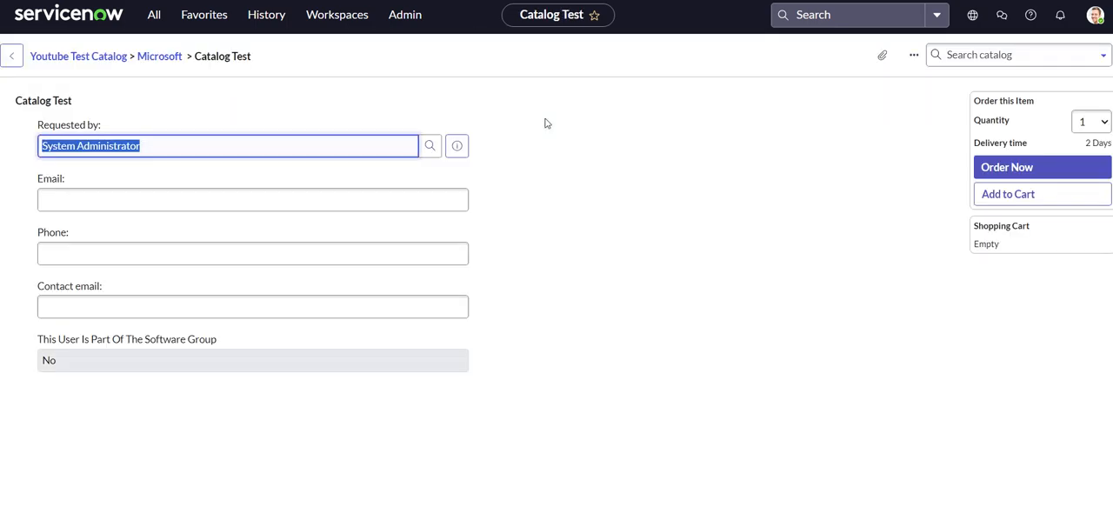
text(admin@example.com)
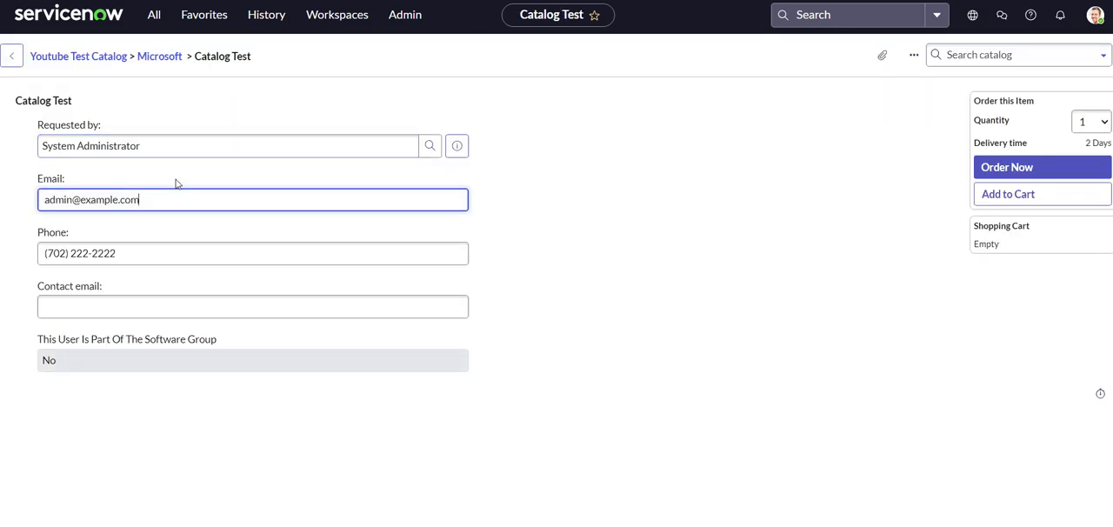
click(456, 146)
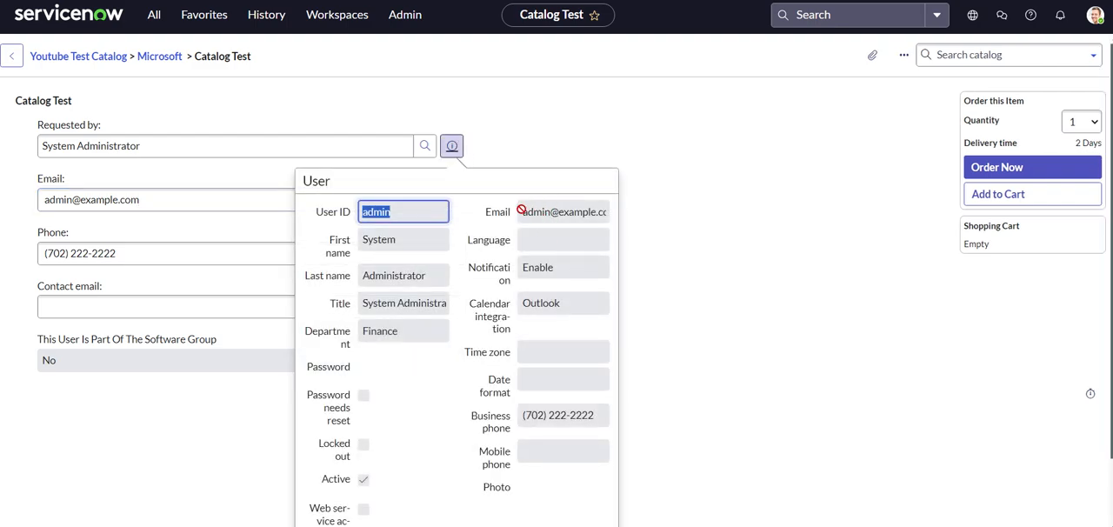
click(563, 212)
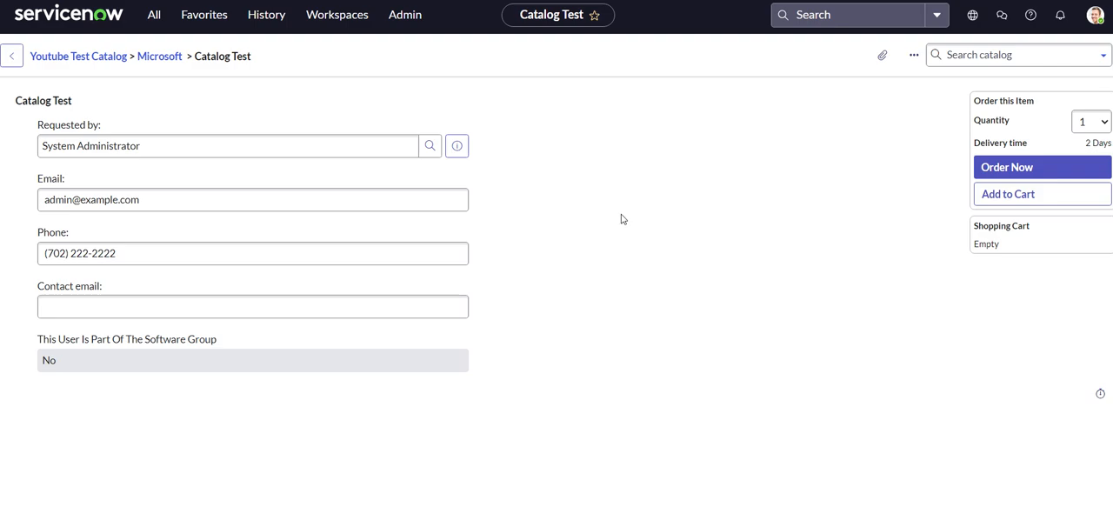
mouse_move(560, 202)
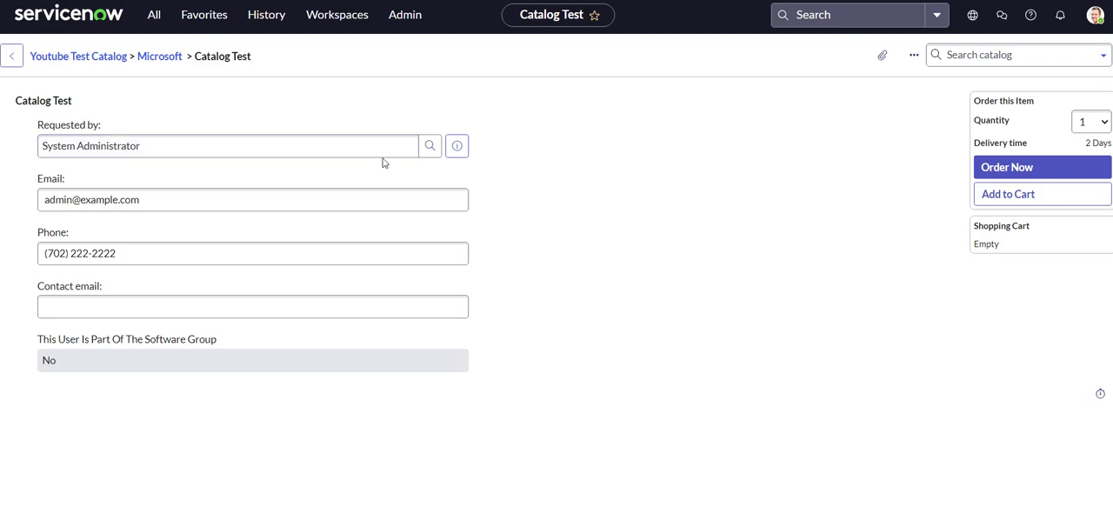
mouse_move(588, 158)
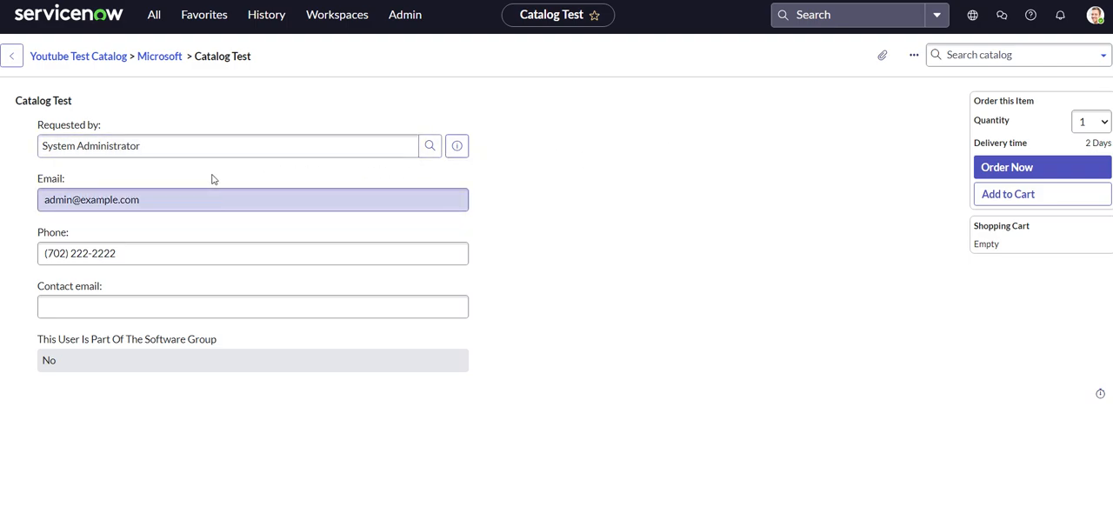
click(261, 147)
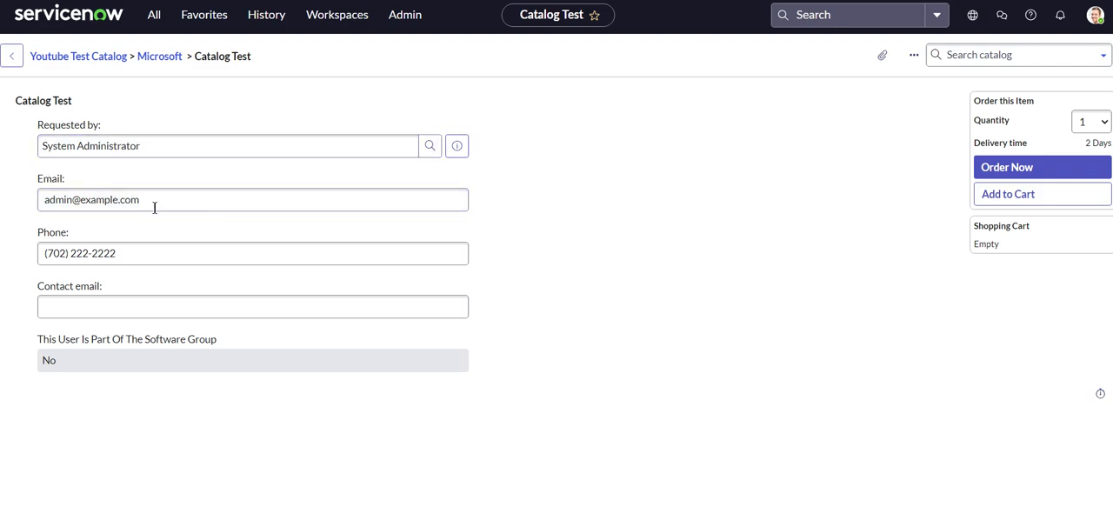
mouse_move(548, 136)
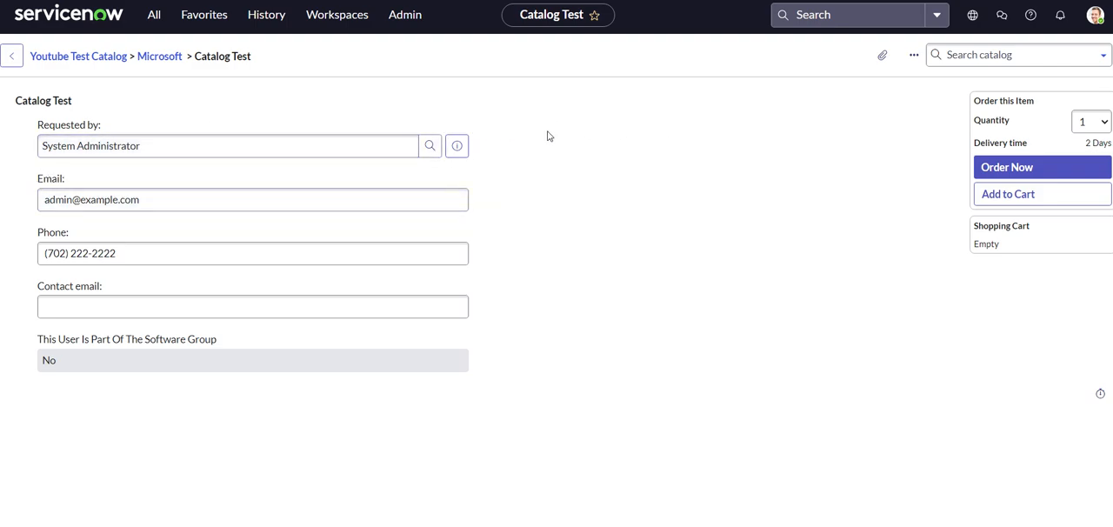
mouse_move(557, 119)
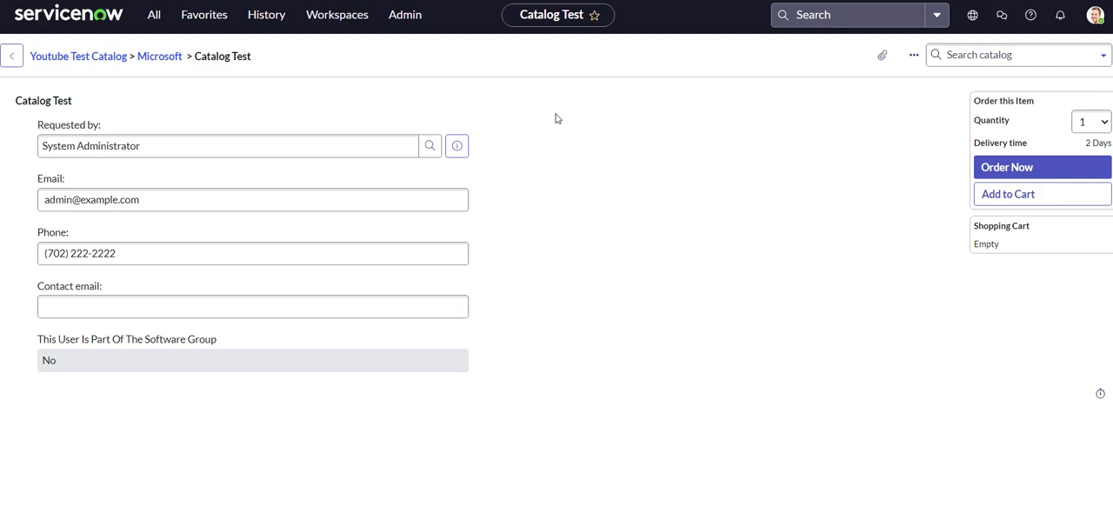
mouse_move(570, 104)
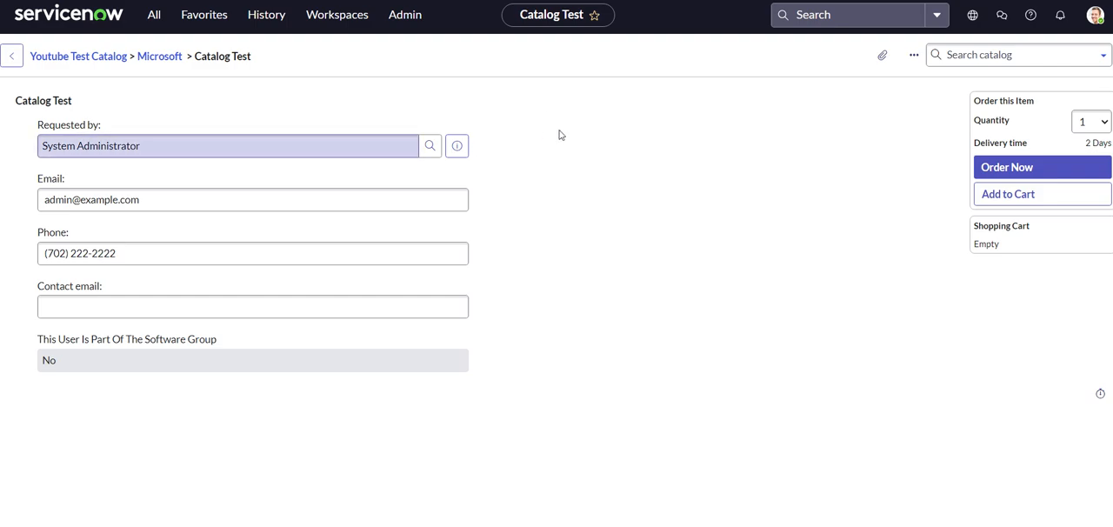
click(252, 198)
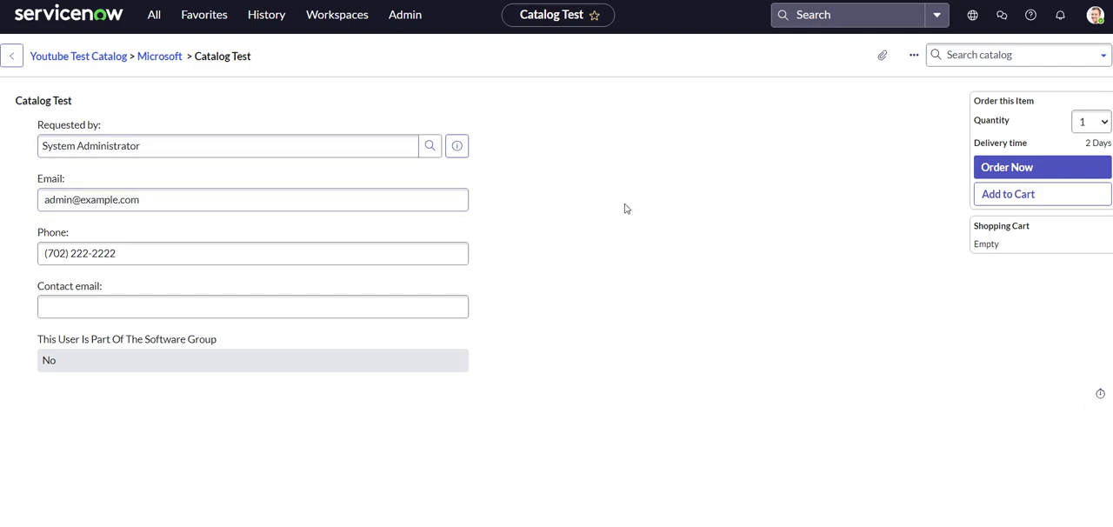
mouse_move(622, 207)
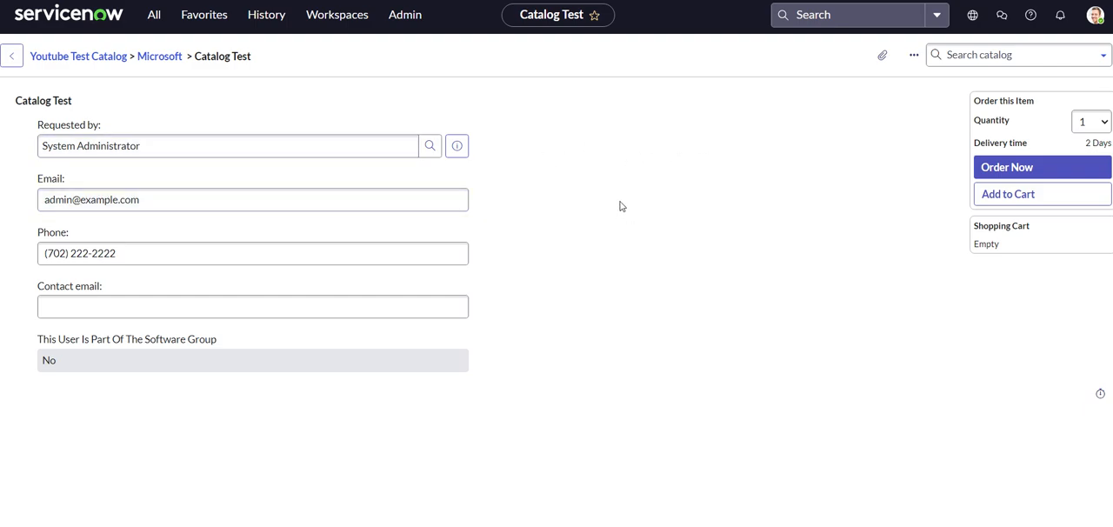